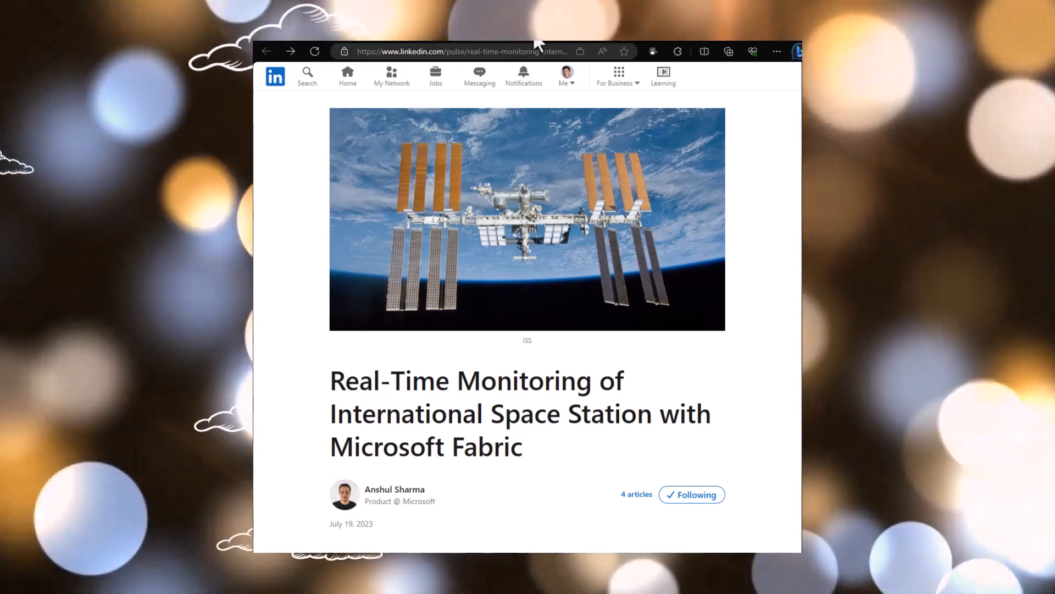
Scroll the LinkedIn ISS article down to the 'Query data in KQL' section on ISS_Loc and Astronauts
scroll(down, 3)
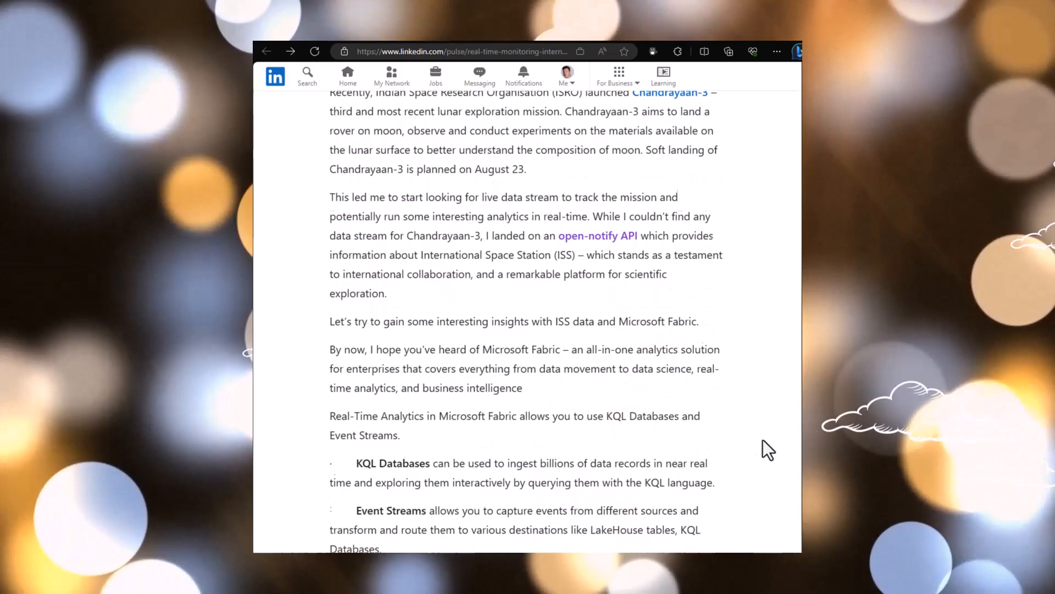
scroll(down, 3)
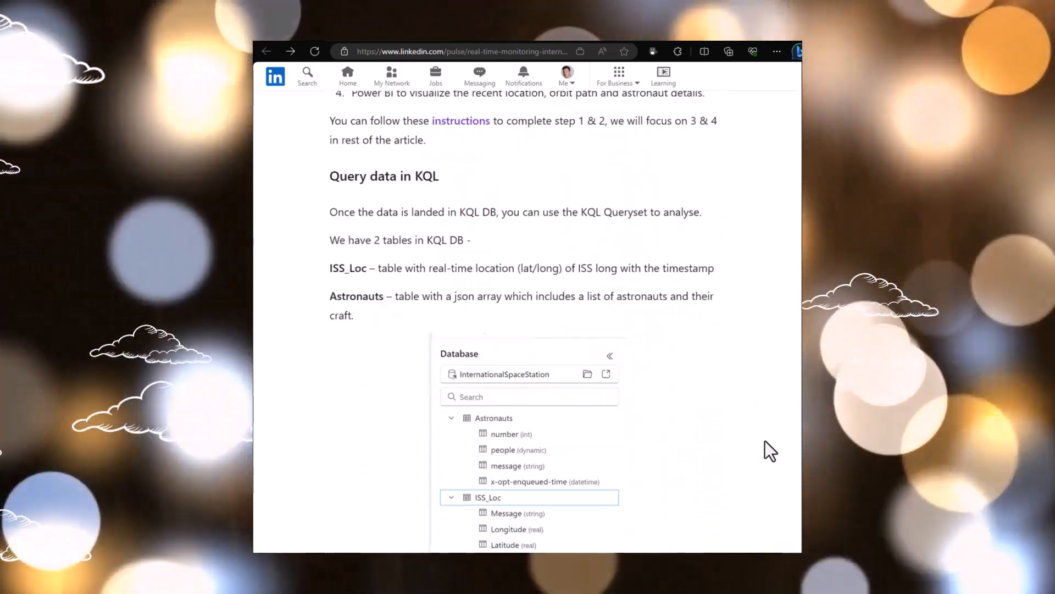
scroll(down, 3)
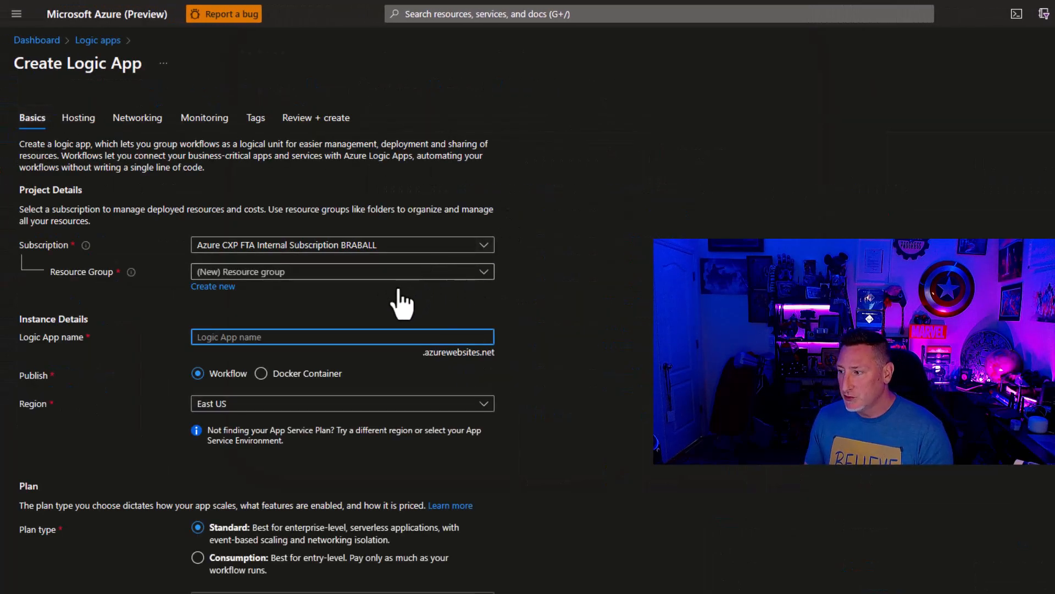
Name the new Logic App bballfabricissla in resource group bballFabricISS
click(342, 271)
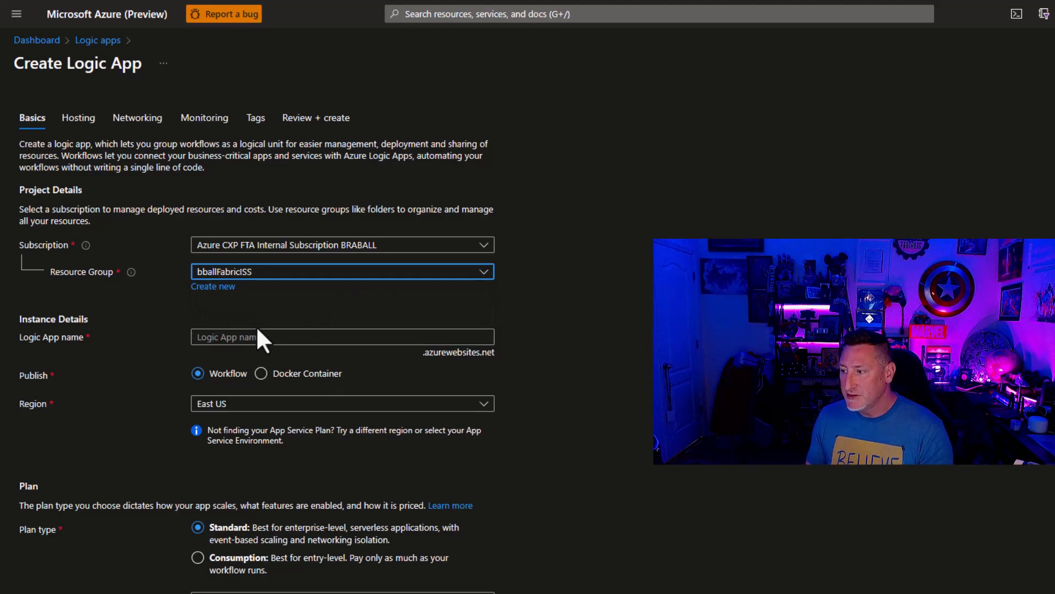
text(bballfabricls)
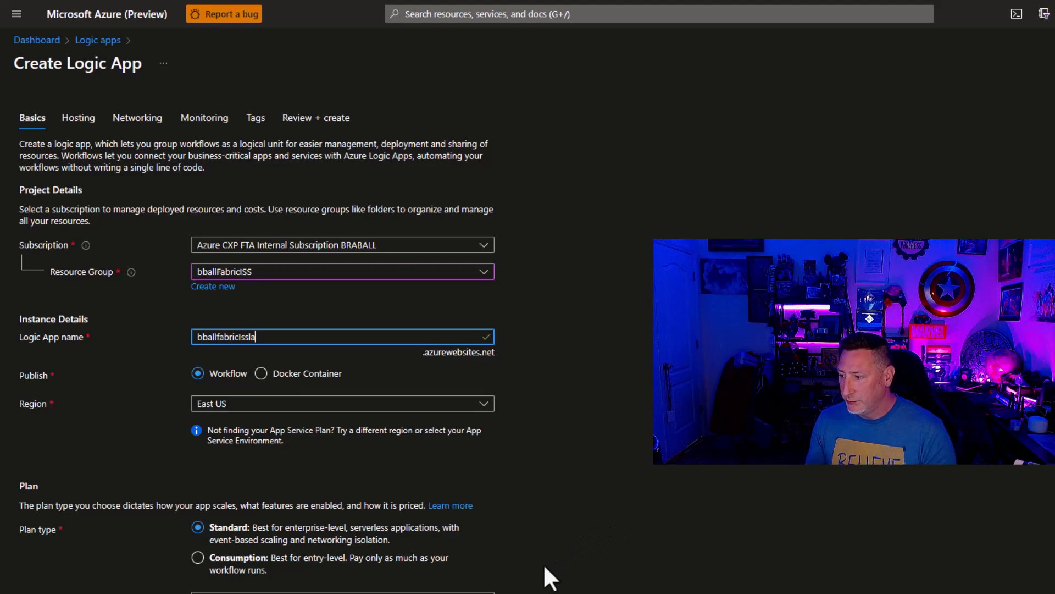
scroll(down, 3)
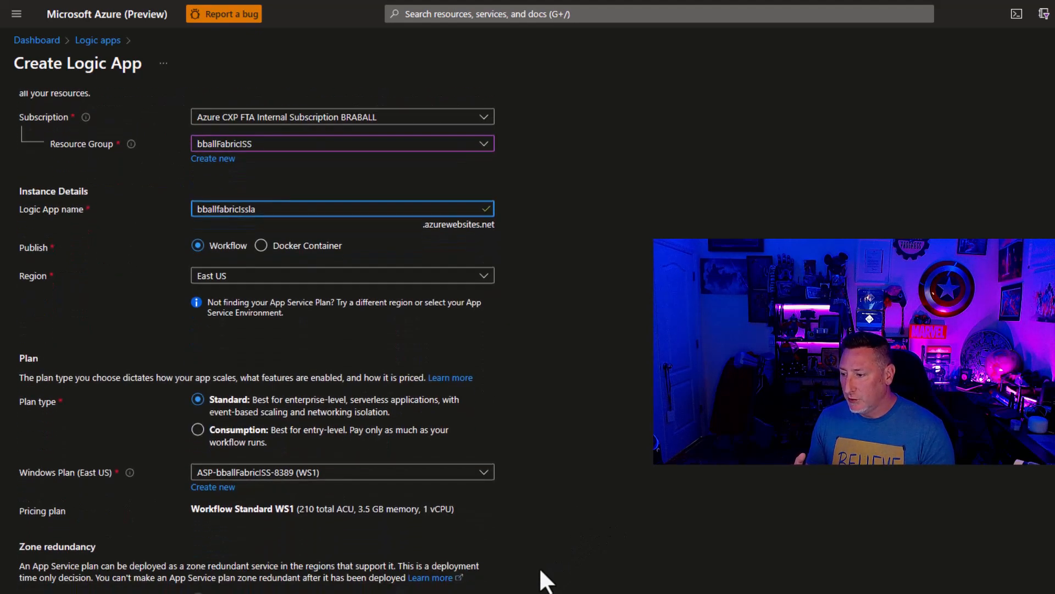
Review the Logic App's Hosting, Networking and Monitoring settings
click(78, 118)
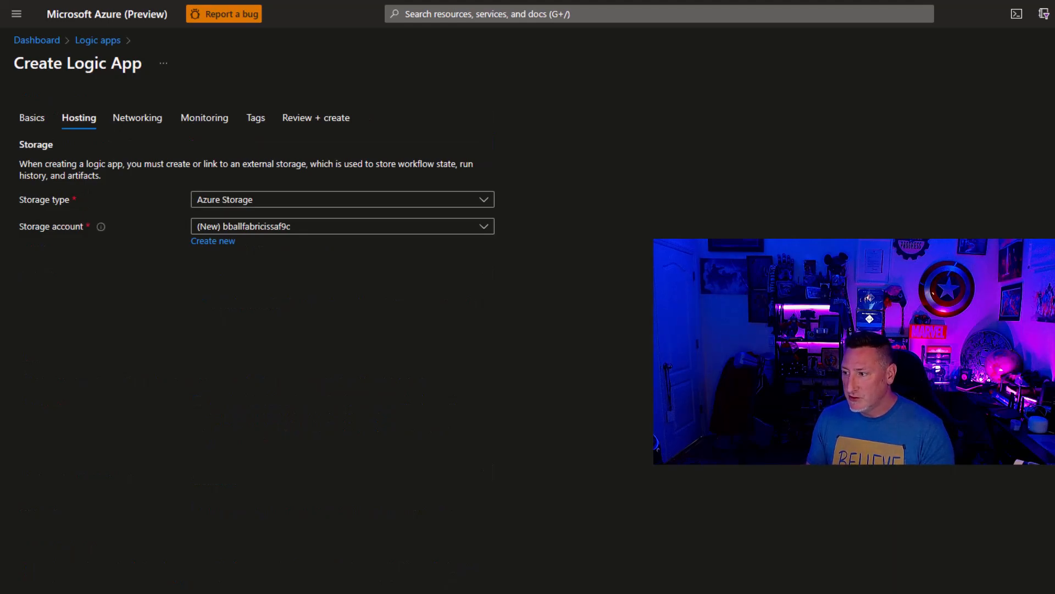
click(138, 118)
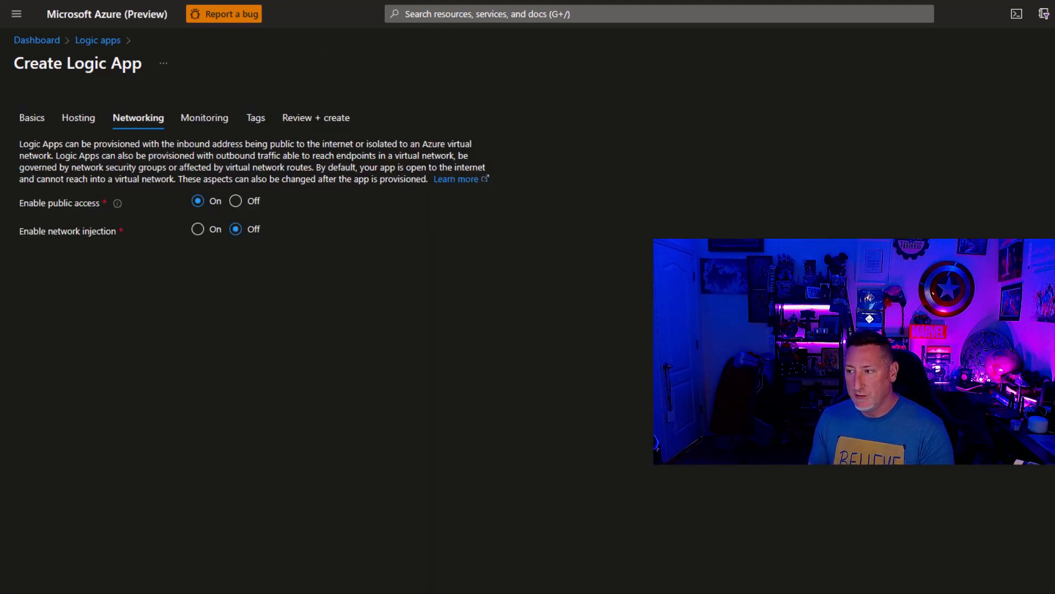
click(204, 118)
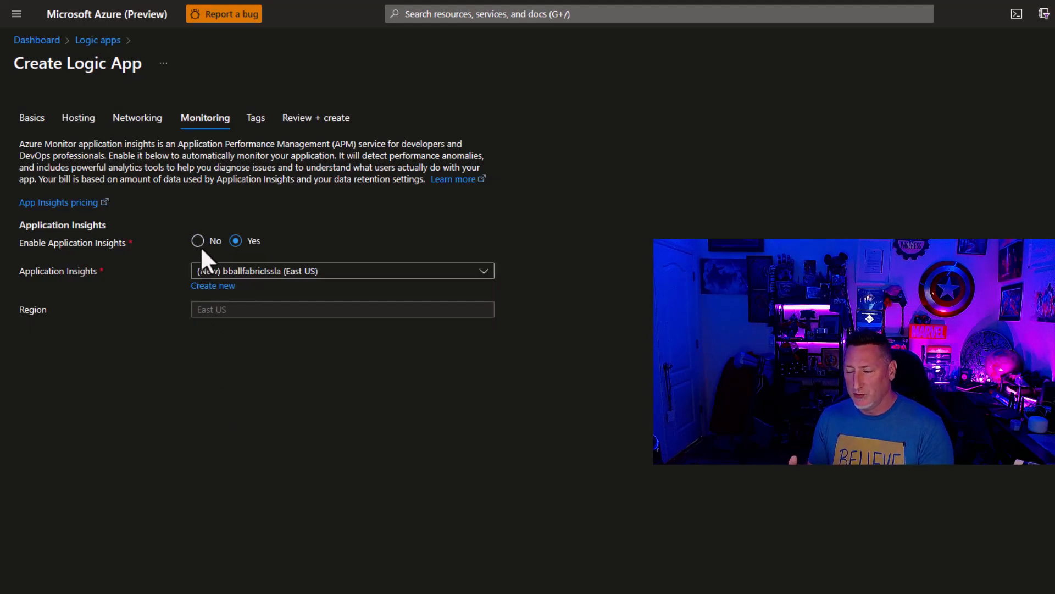
click(255, 117)
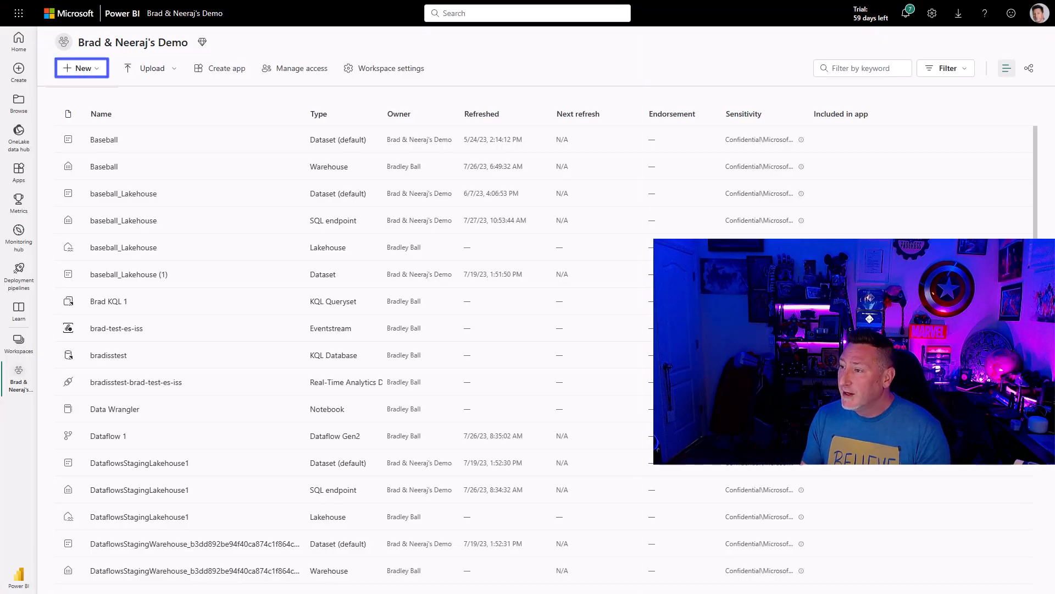
mouse_move(727, 205)
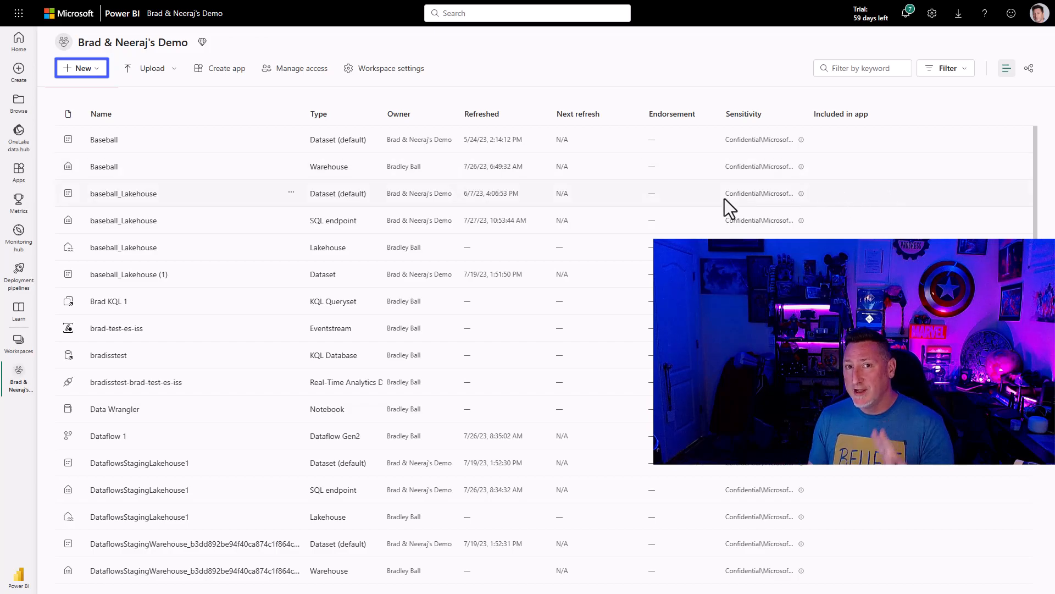
Create a KQL database named tftfISSDB in the workspace
click(79, 68)
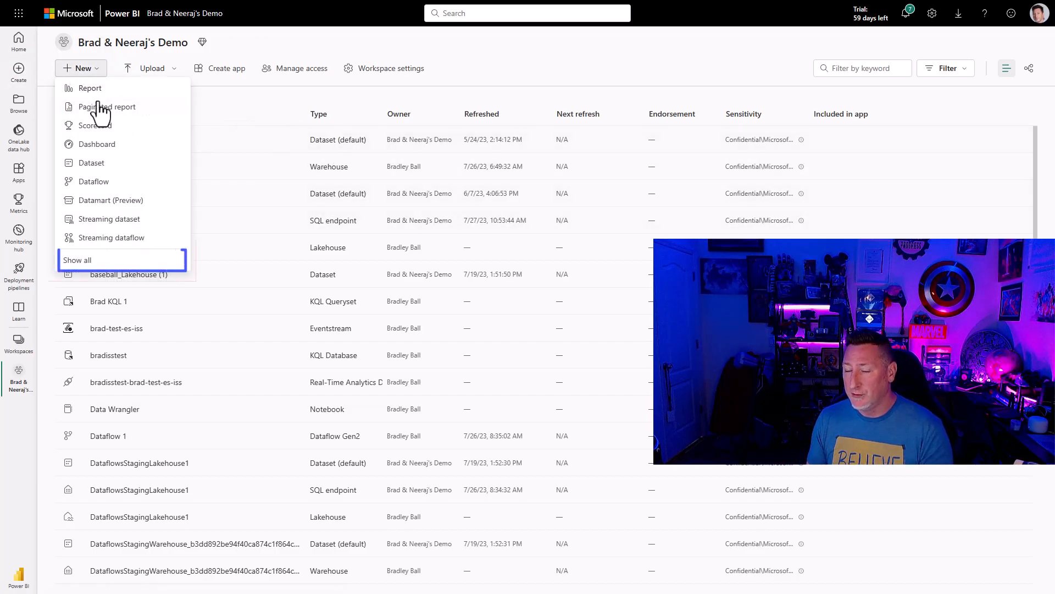
click(77, 260)
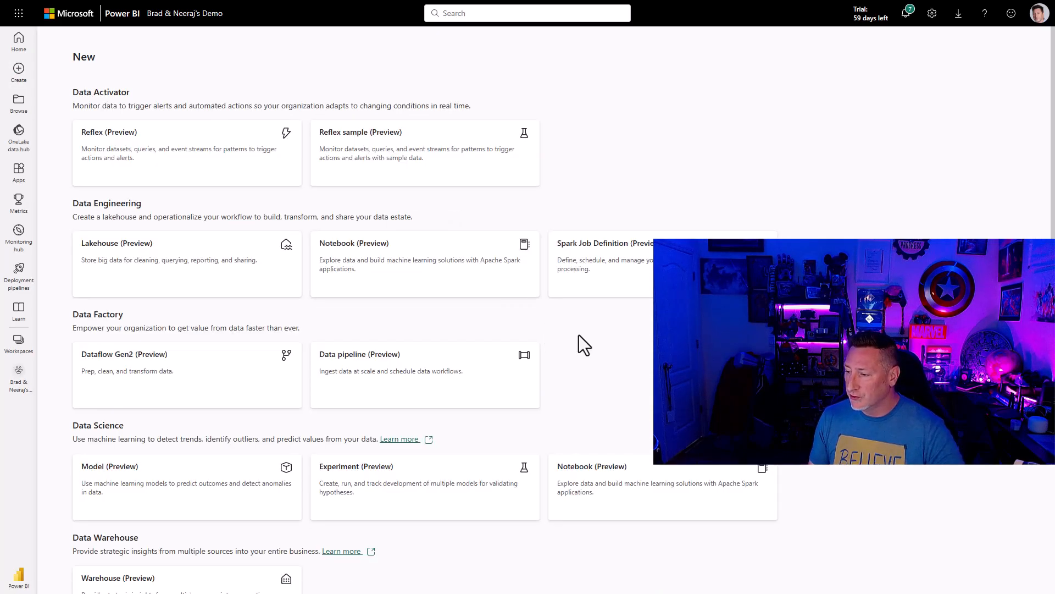
scroll(down, 3)
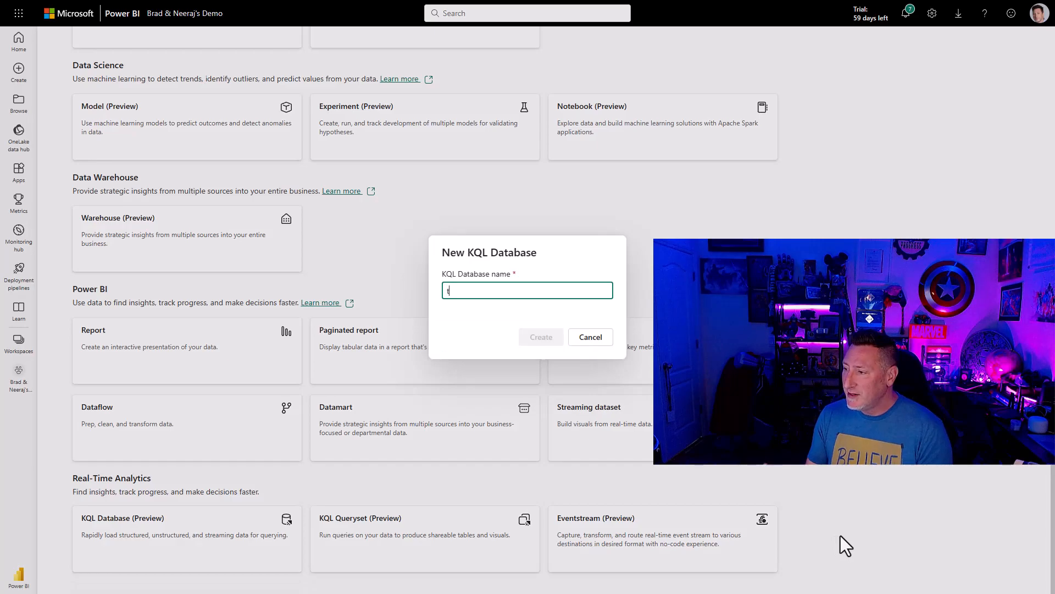
text(tftt)
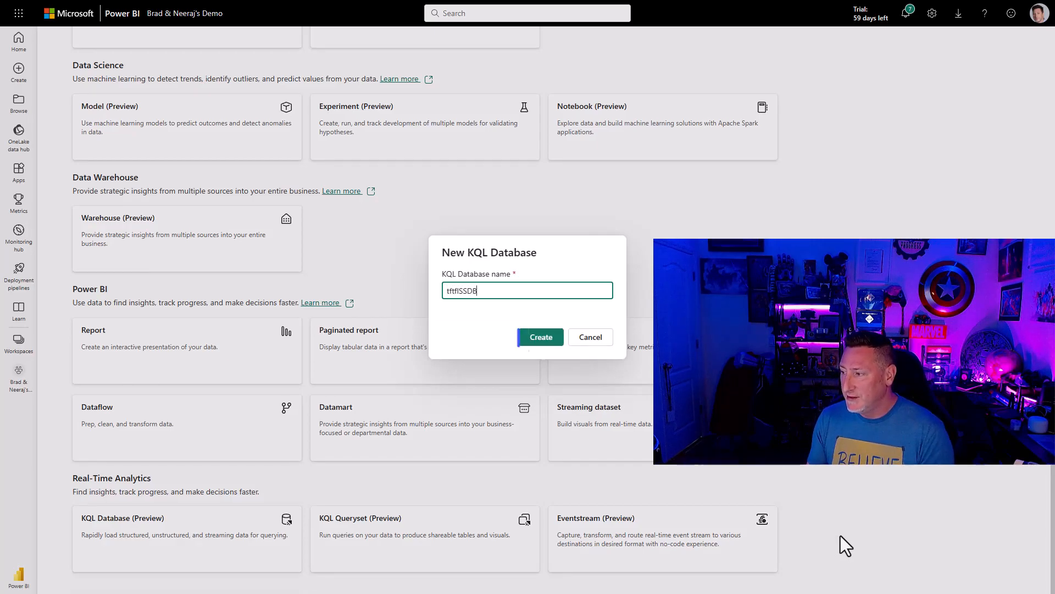
click(539, 337)
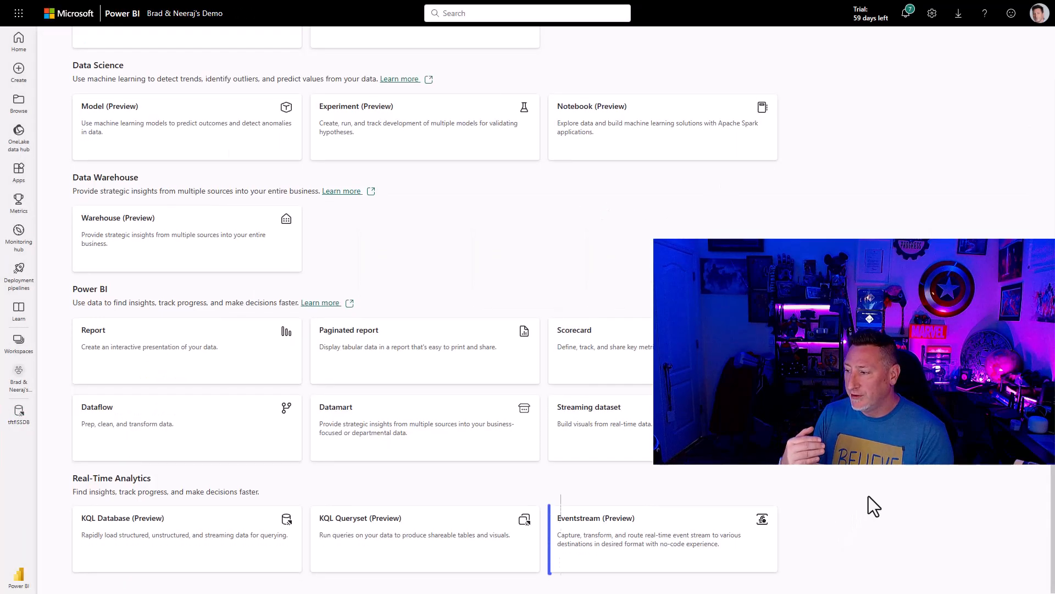
Create an Eventstream named bballISStftfes
text(bballISS)
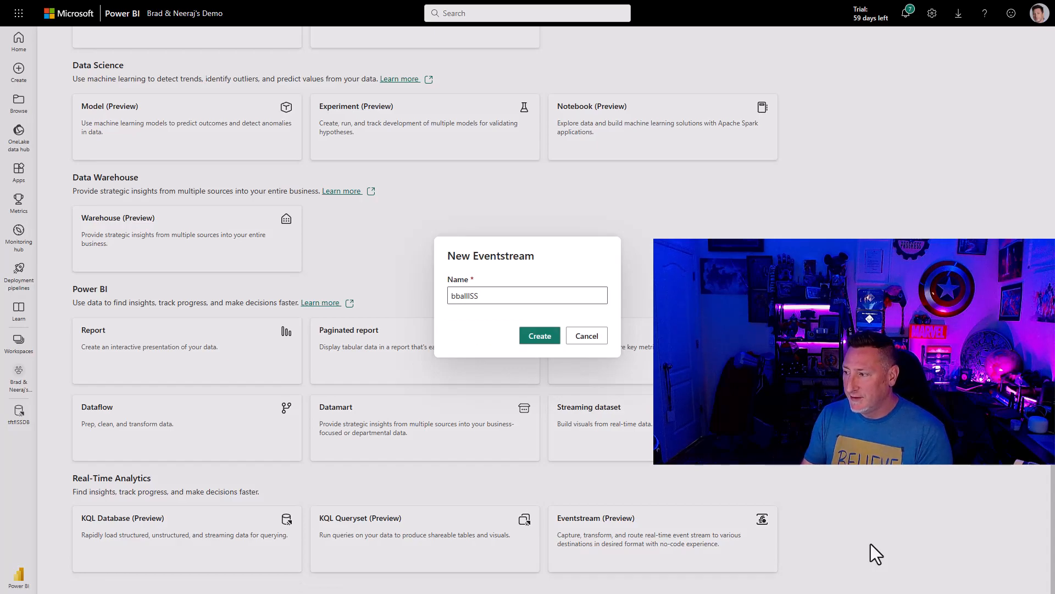
text(tftfes)
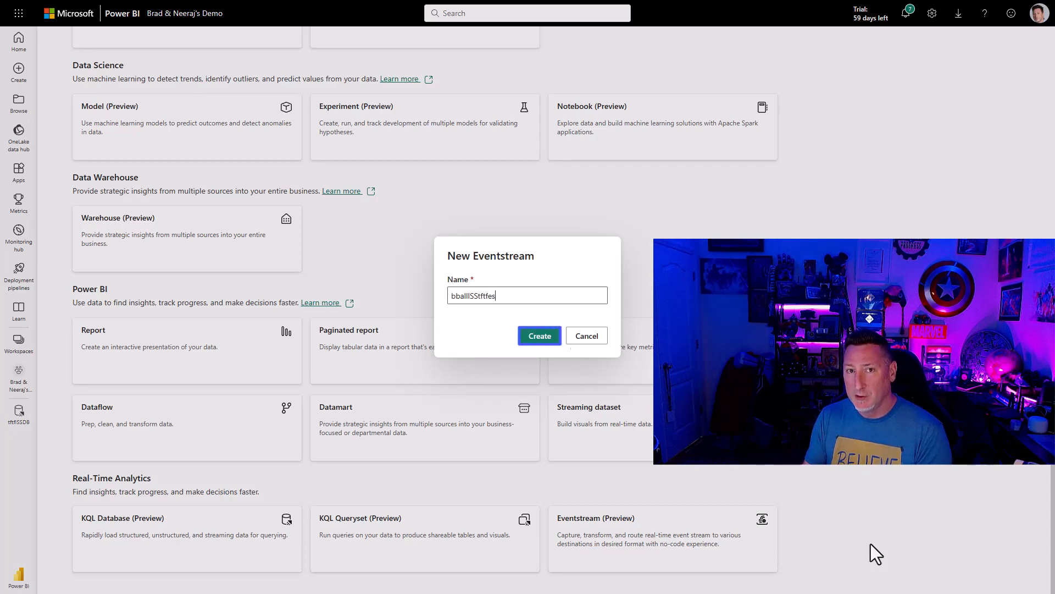
click(539, 335)
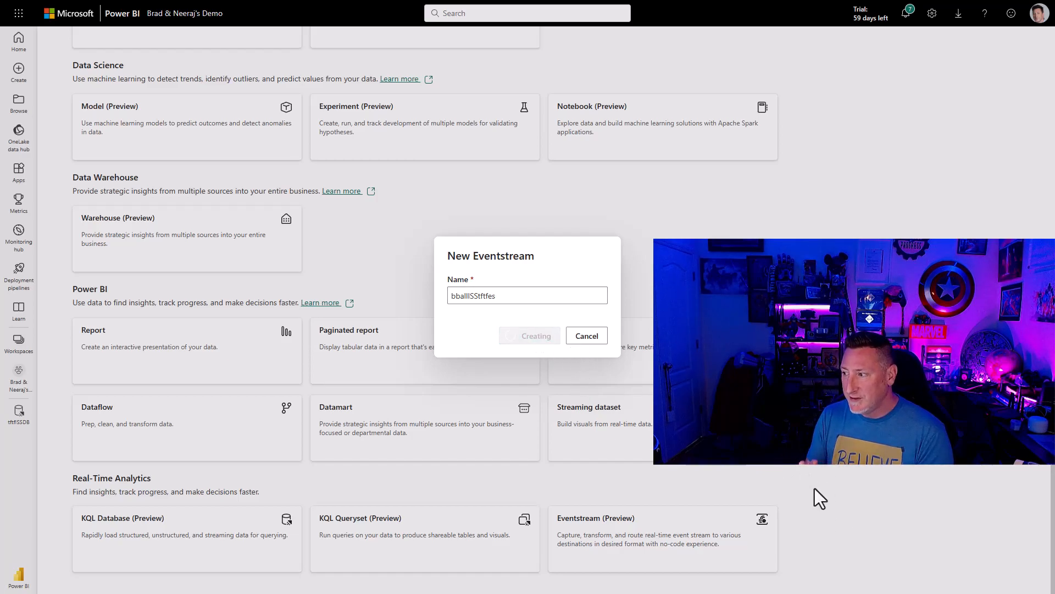
click(529, 335)
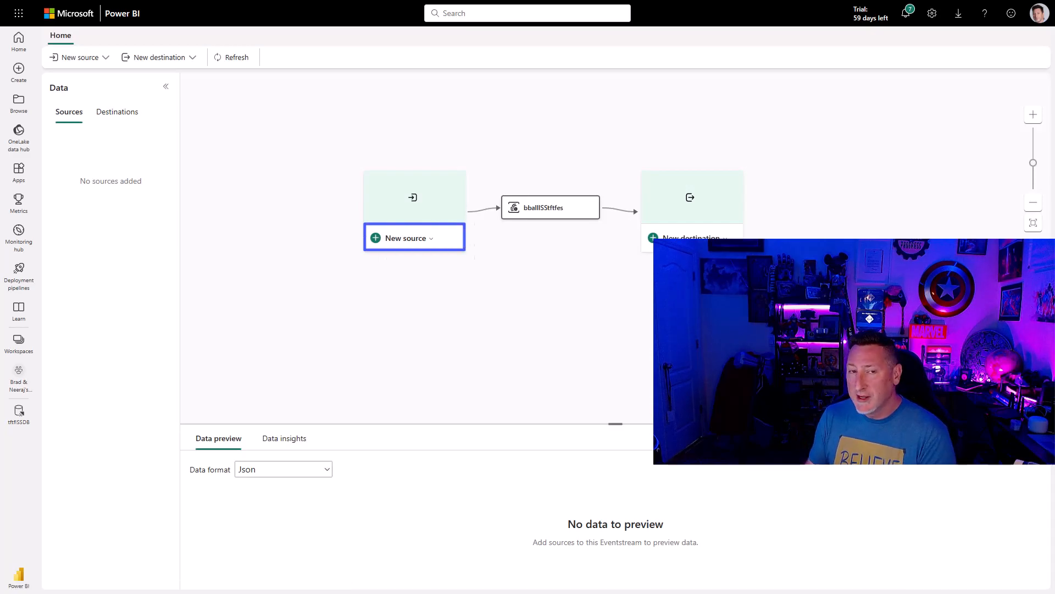
mouse_move(955, 224)
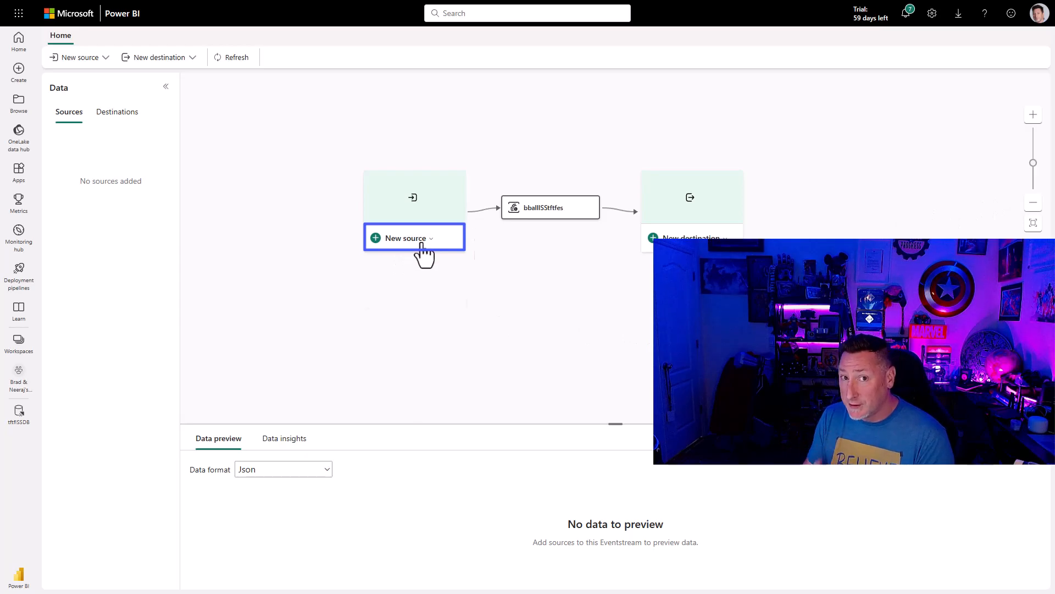
Add Custom App source bballisstftfla to the eventstream and reveal its primary key connection string
click(413, 238)
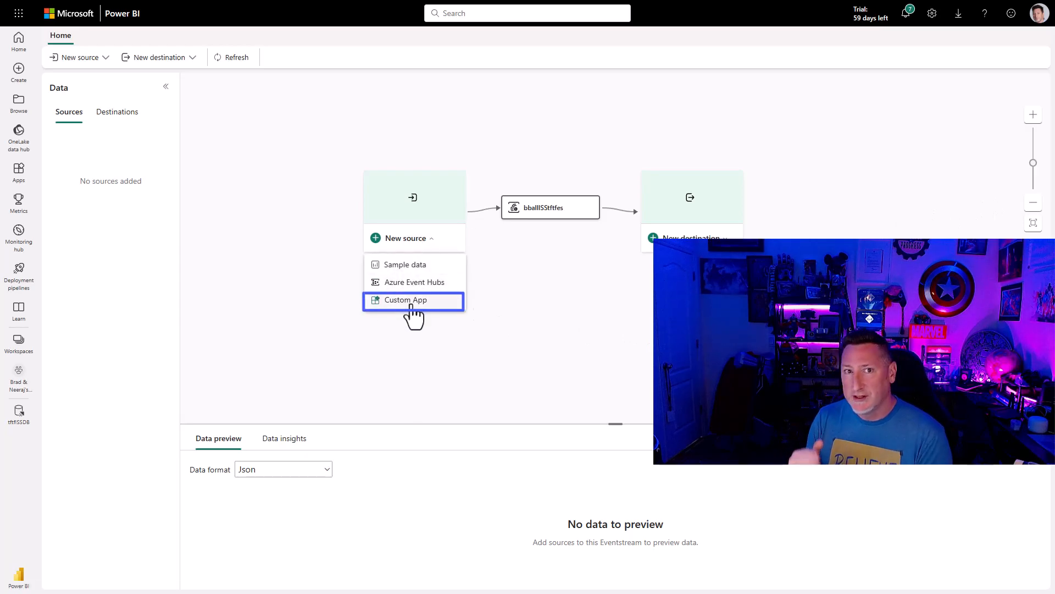
click(405, 299)
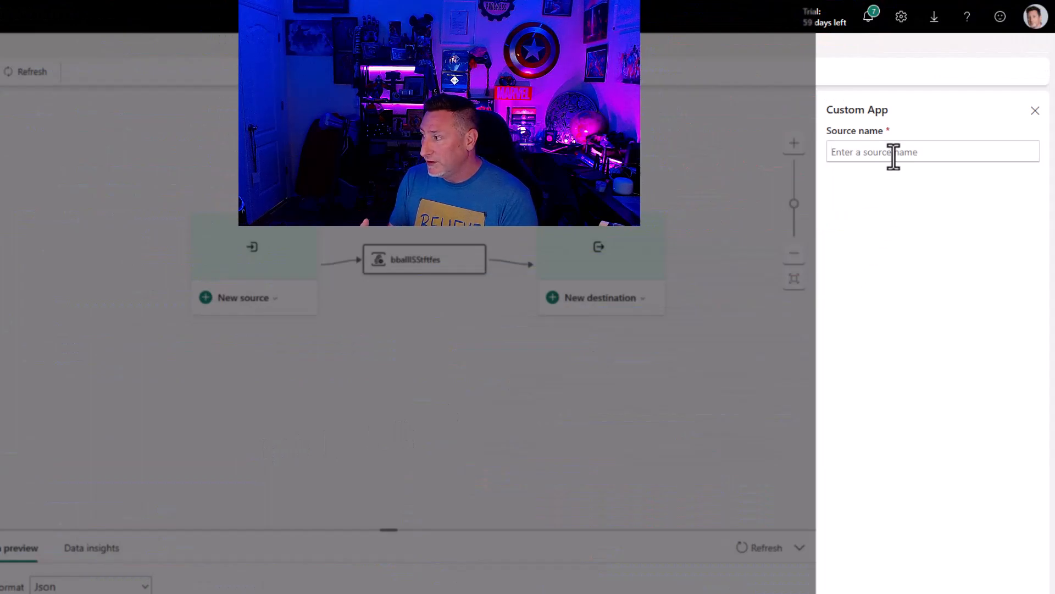
text(bballisstftfla)
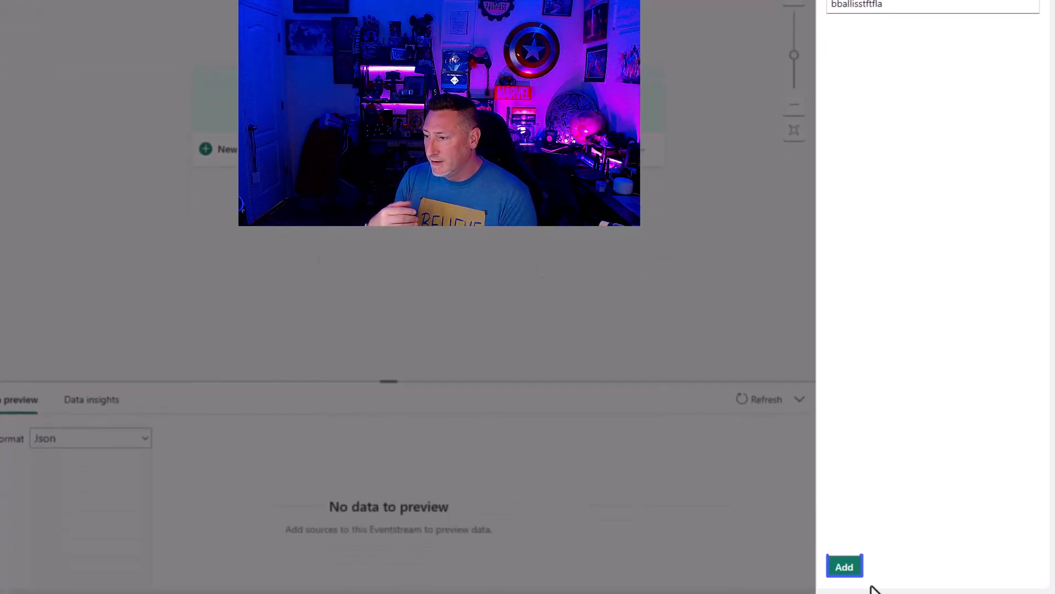
click(844, 566)
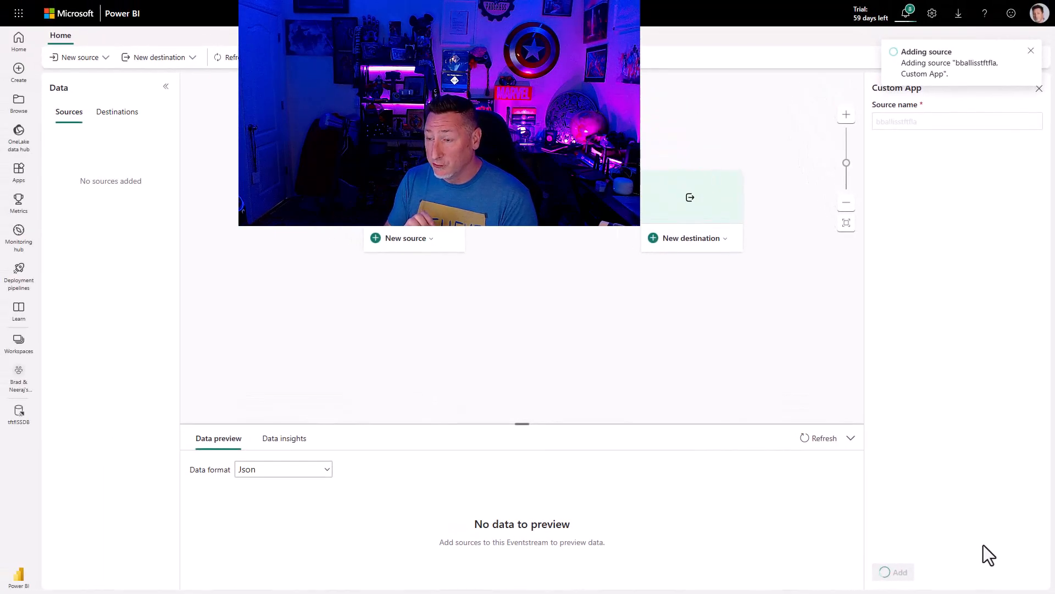
click(899, 571)
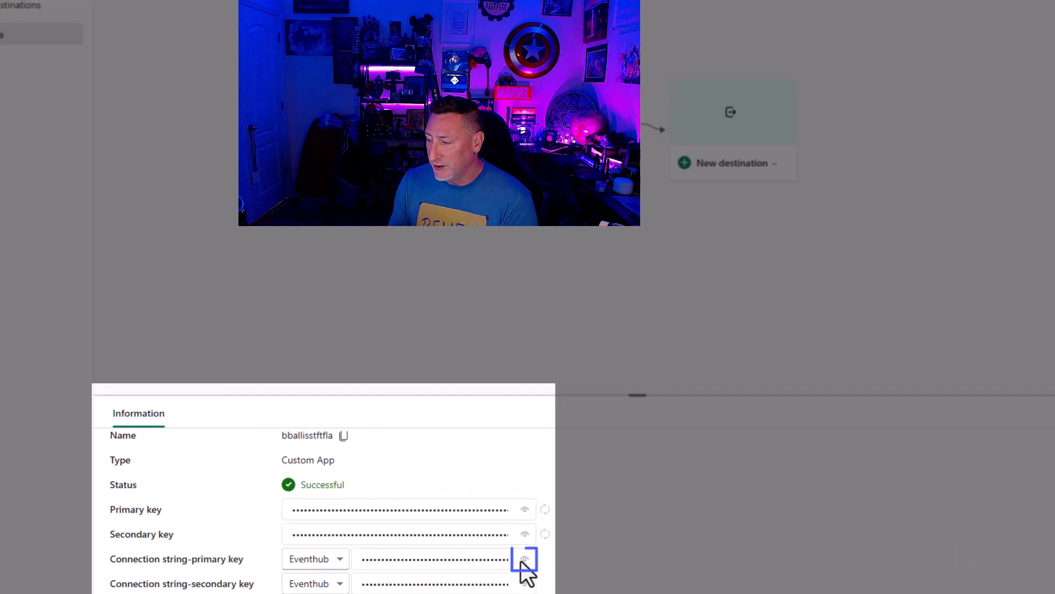
click(524, 558)
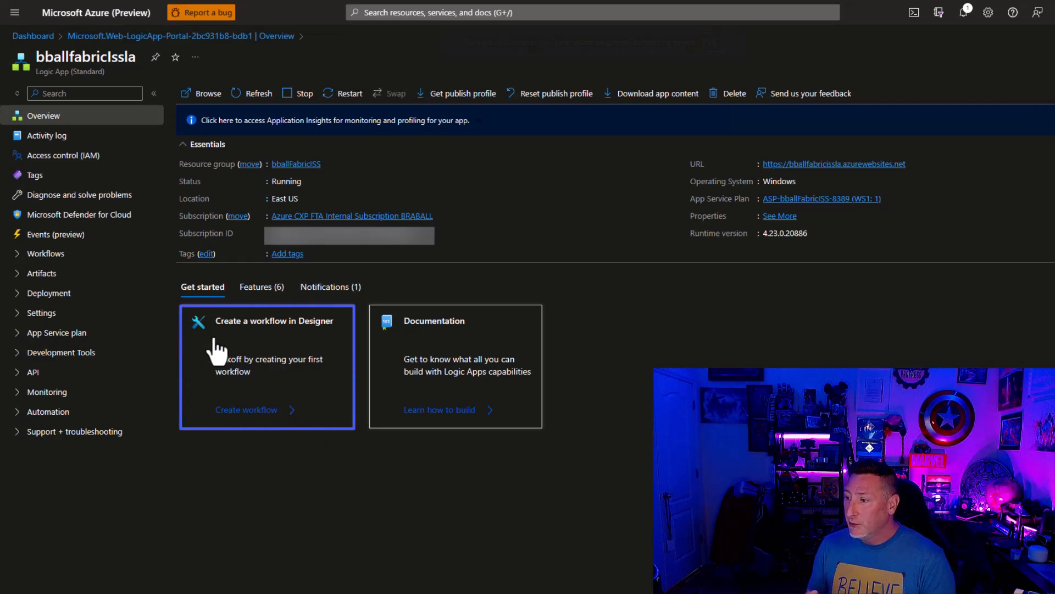
Create the stateful workflow tftfissdemo, then open it and its developer pages
click(45, 253)
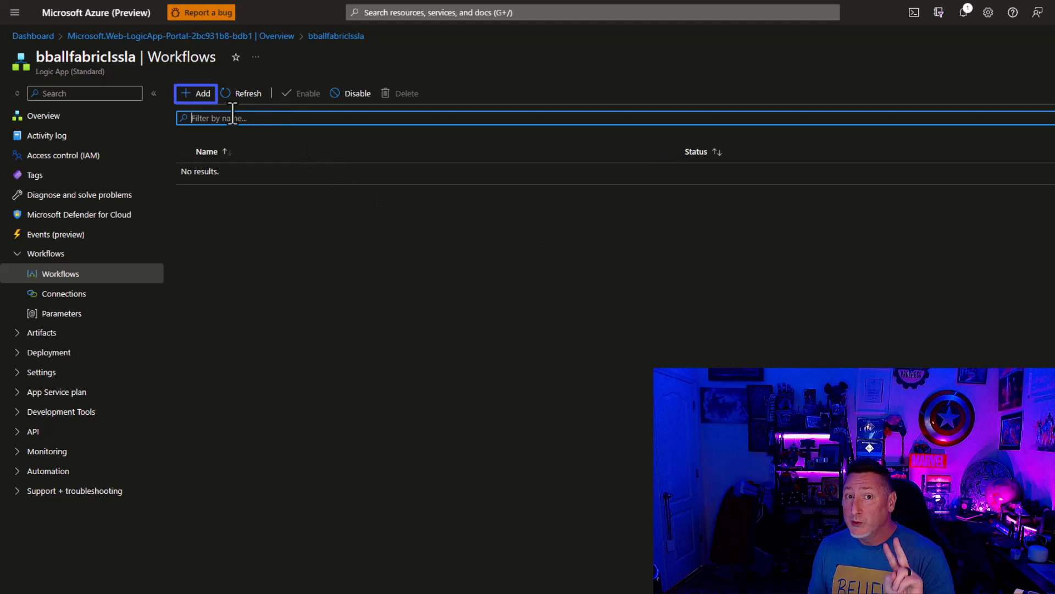
click(196, 93)
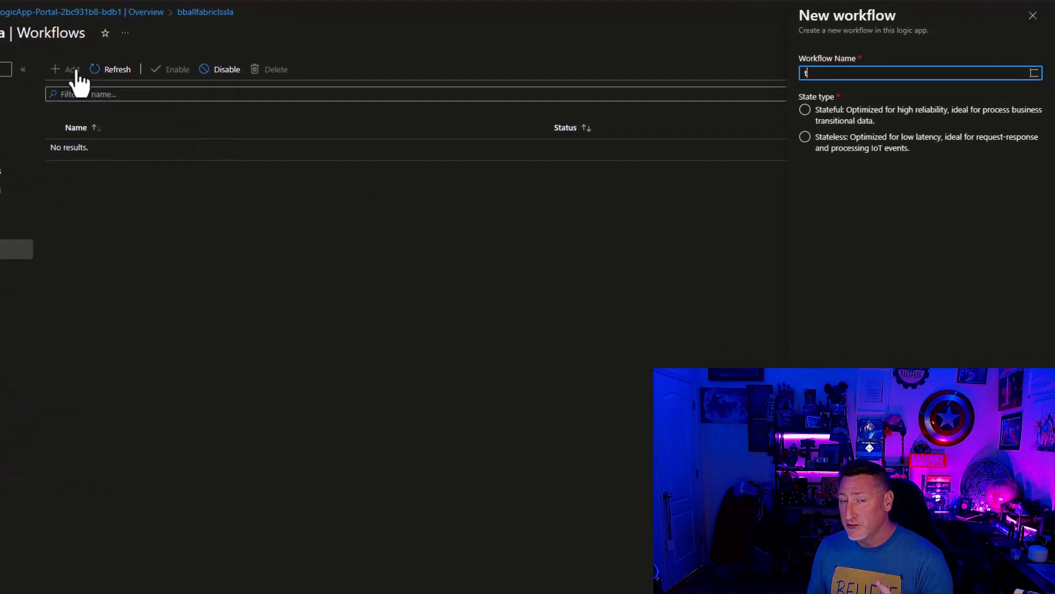
text(tftfissdemo)
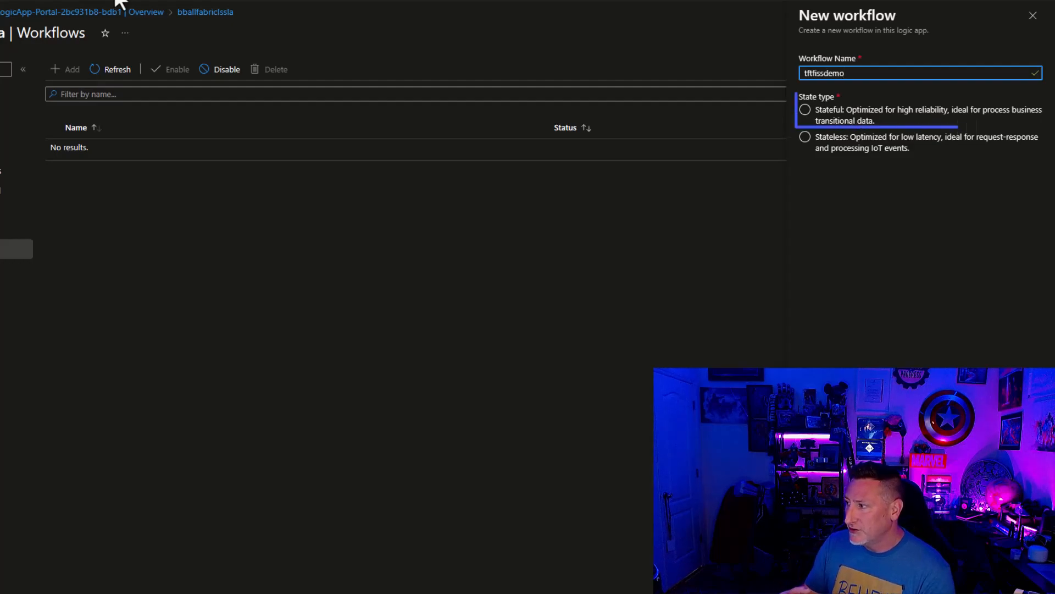
click(805, 110)
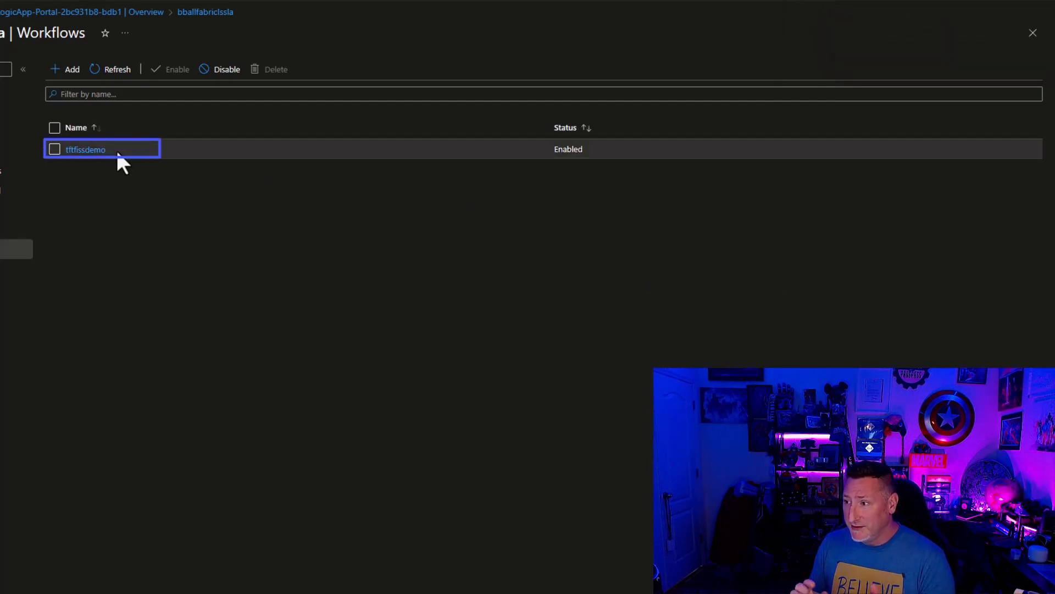
click(85, 149)
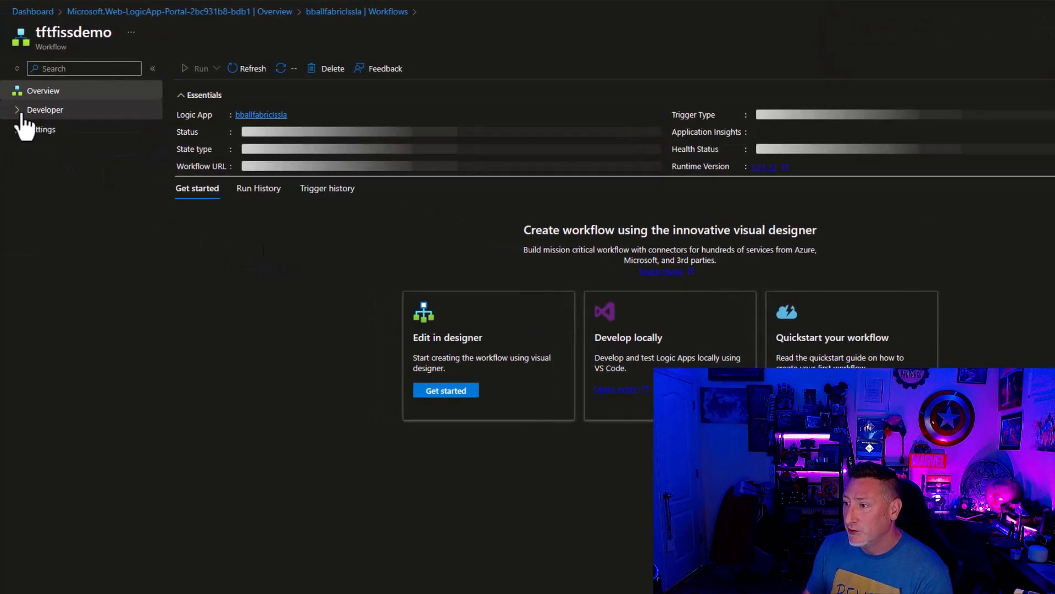
click(45, 108)
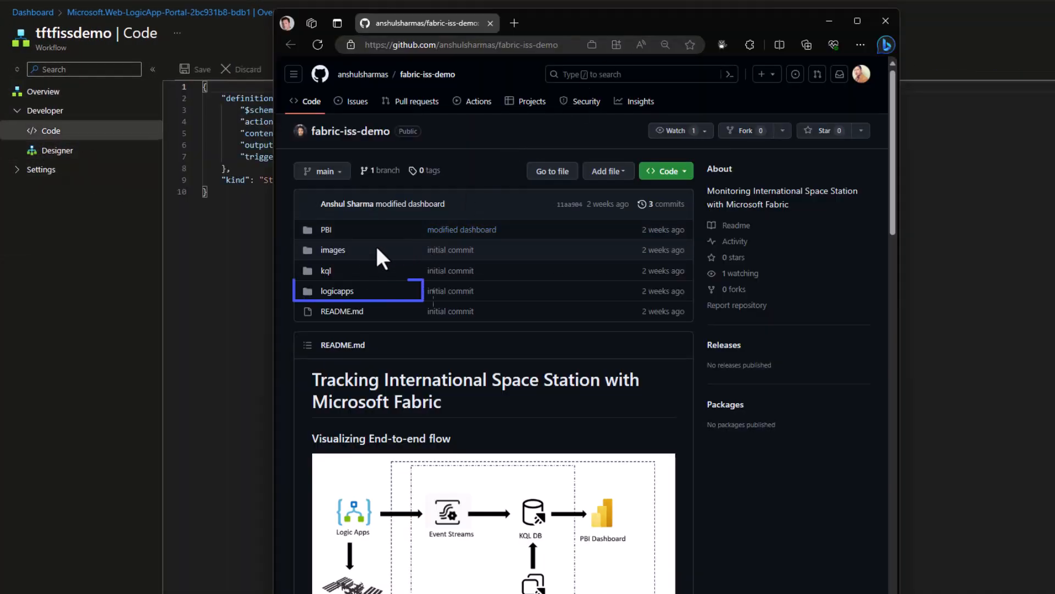
Open the logicapps folder and view get-astronauts.json as raw JSON
click(337, 290)
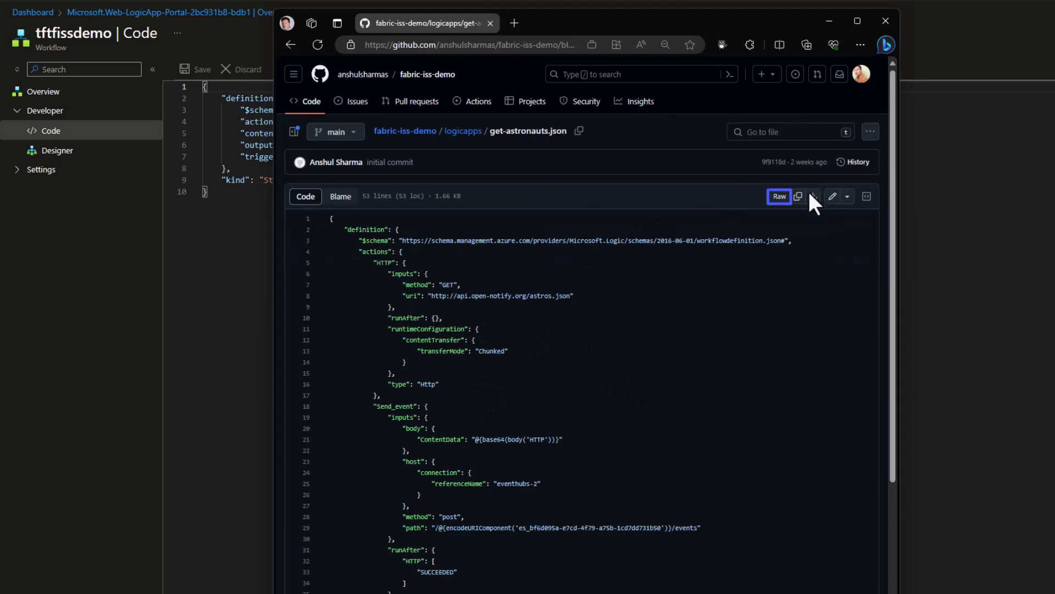
click(779, 196)
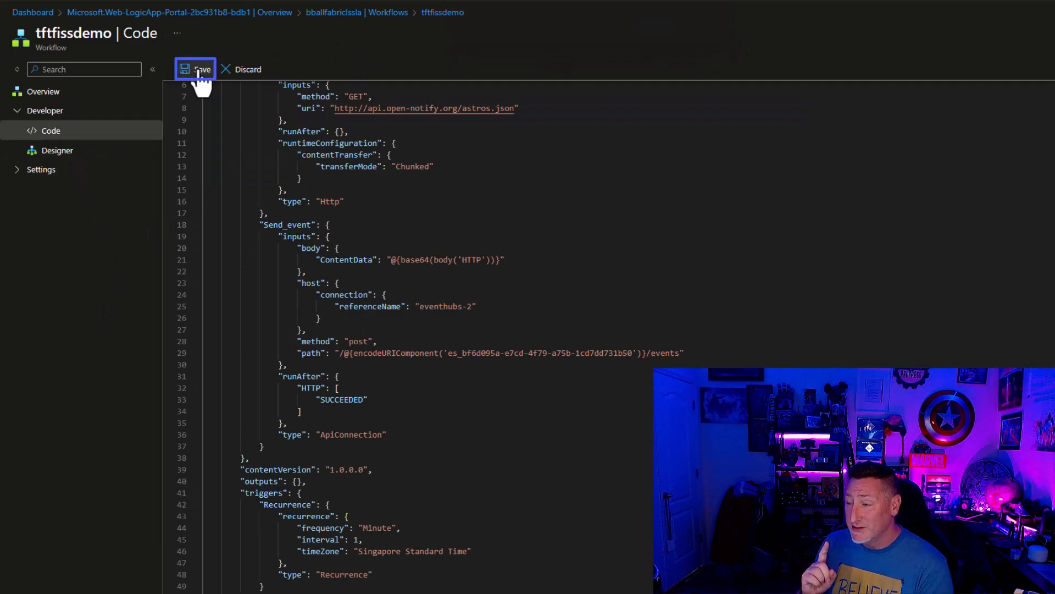
Save the pasted astronaut workflow, dismiss its validation error, and request deleting Send event
click(196, 69)
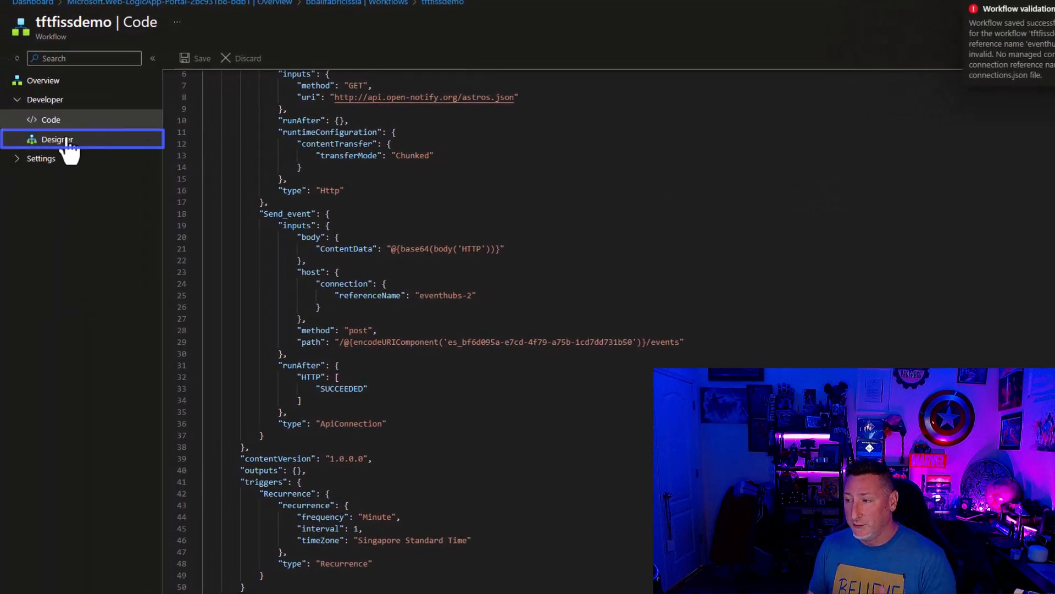
click(56, 139)
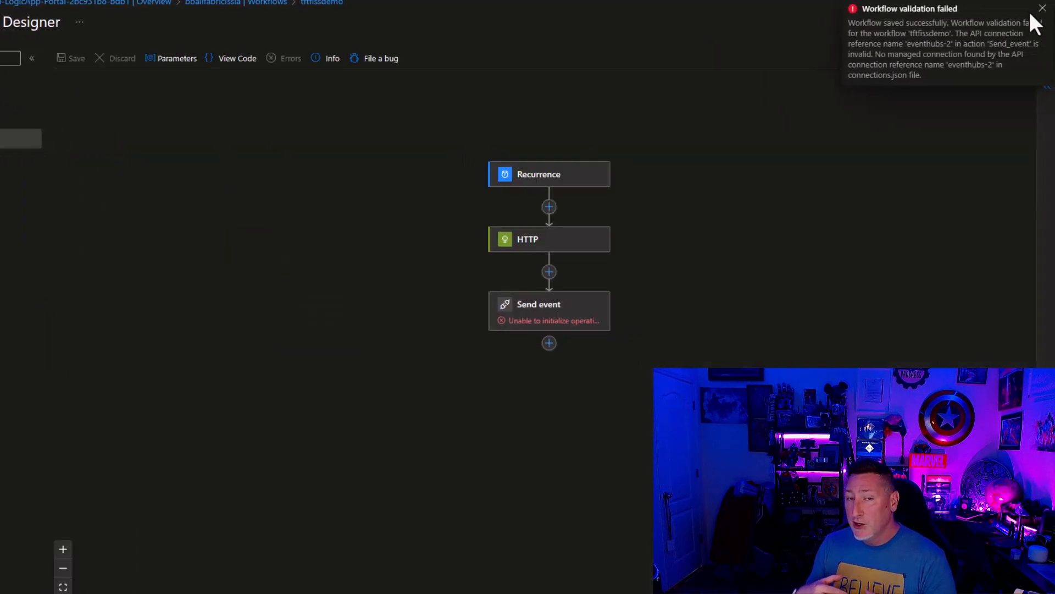
click(548, 311)
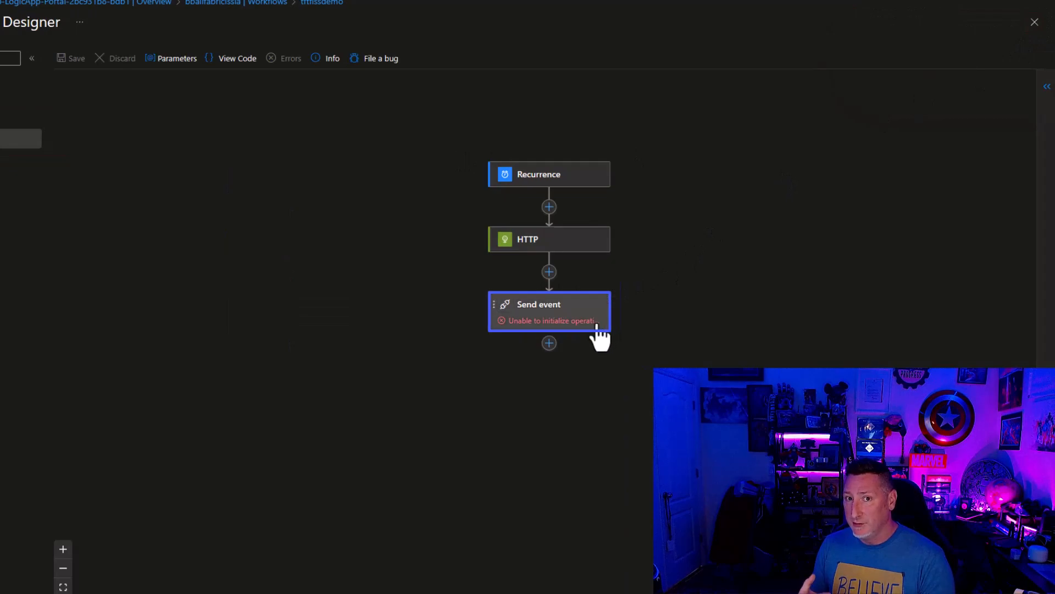
click(539, 304)
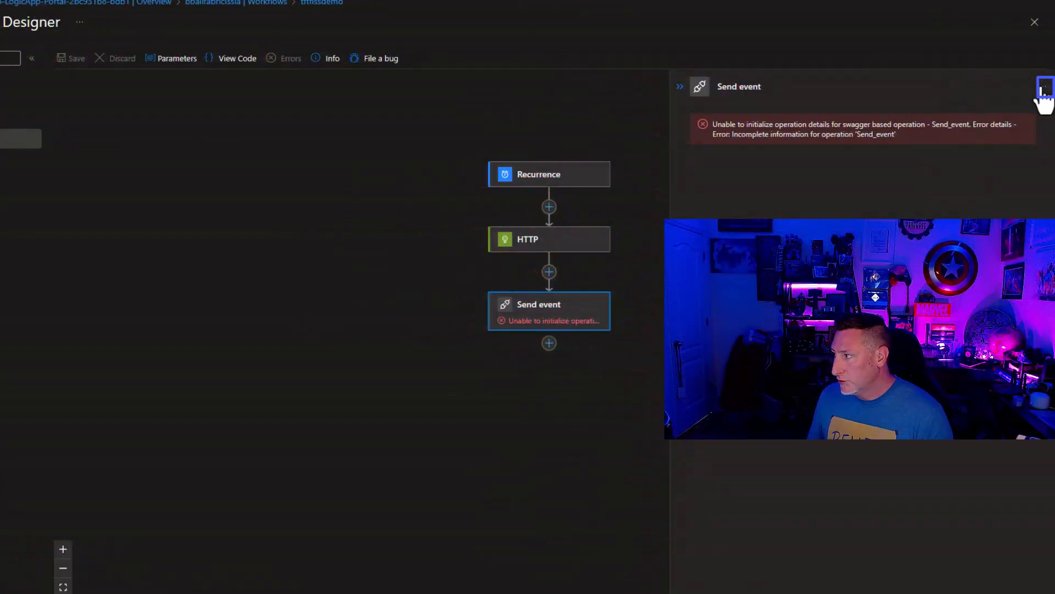
click(1044, 88)
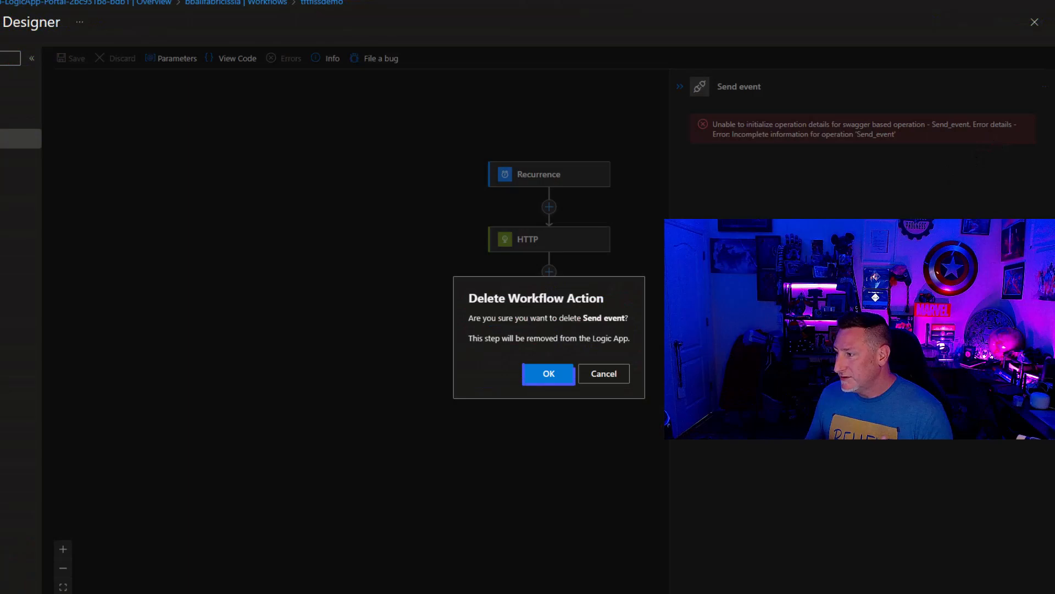
Confirm deleting Send event, paste the definition back into the code, and save
click(236, 58)
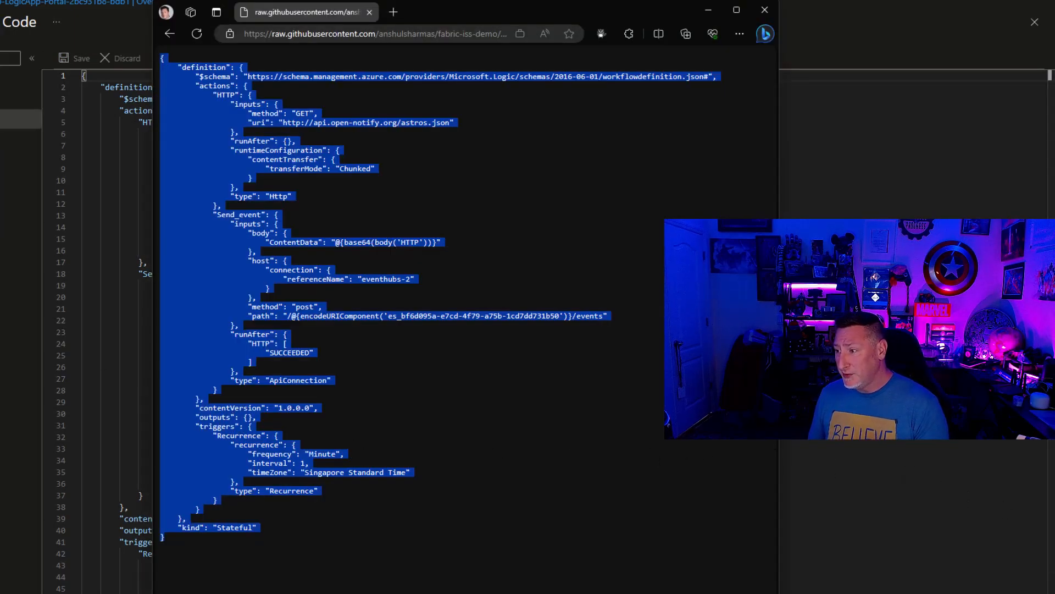
click(764, 10)
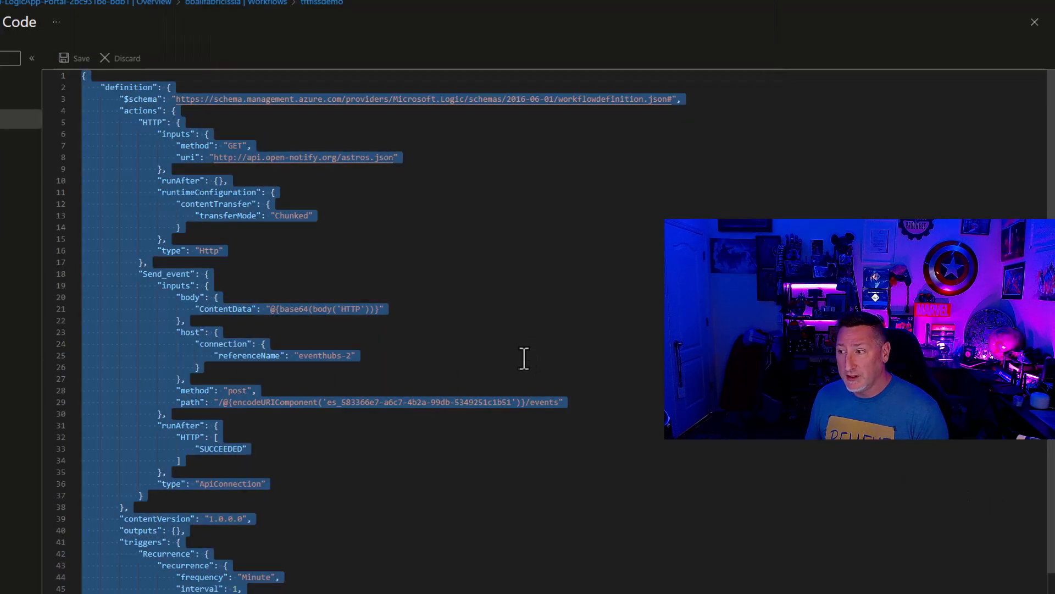
click(80, 58)
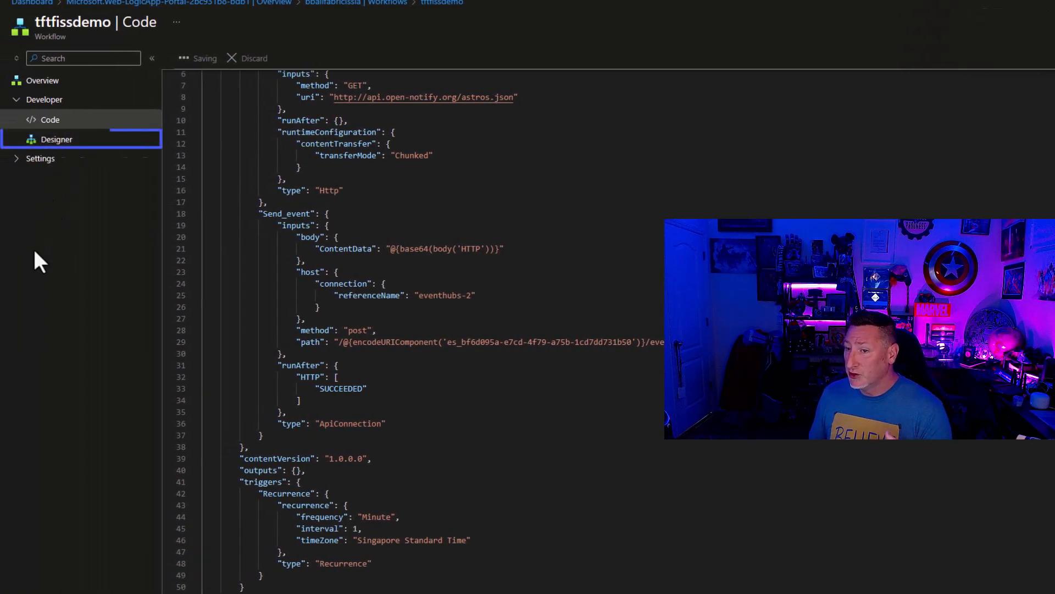
click(57, 139)
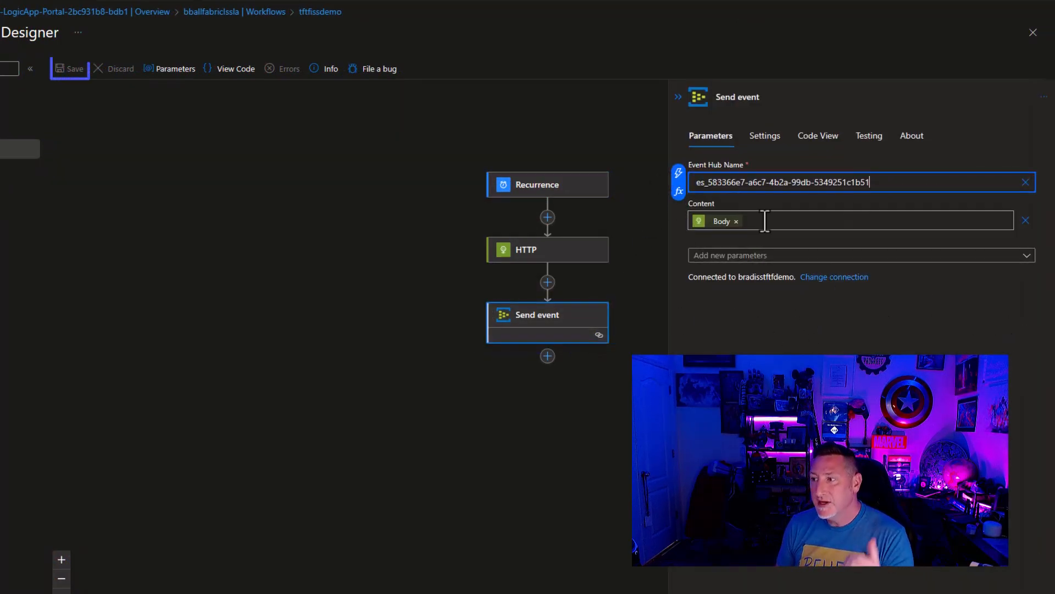
Save the configured astronaut workflow and return to its overview page
click(69, 69)
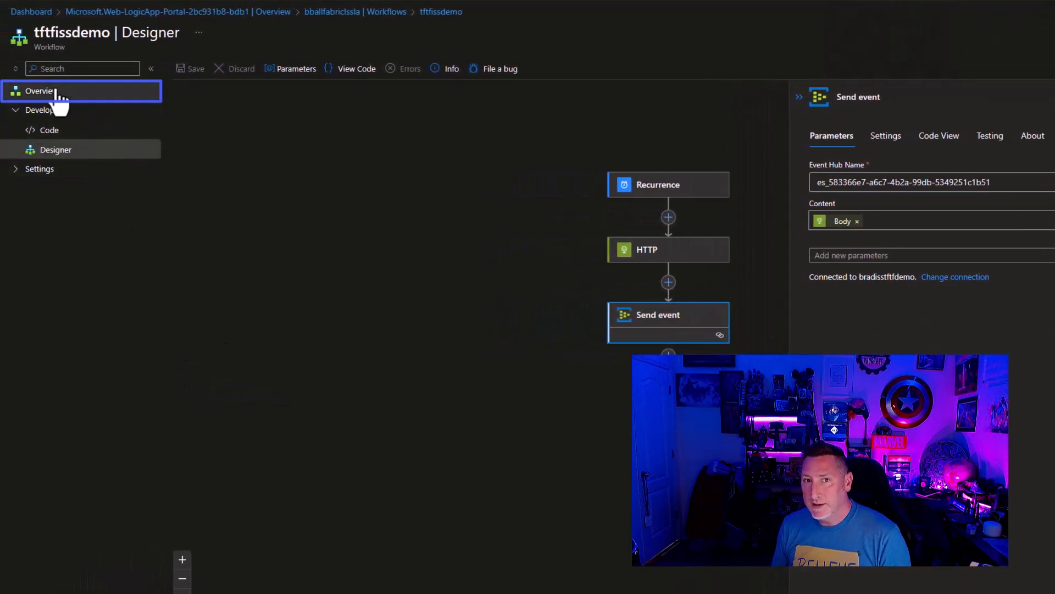
click(40, 91)
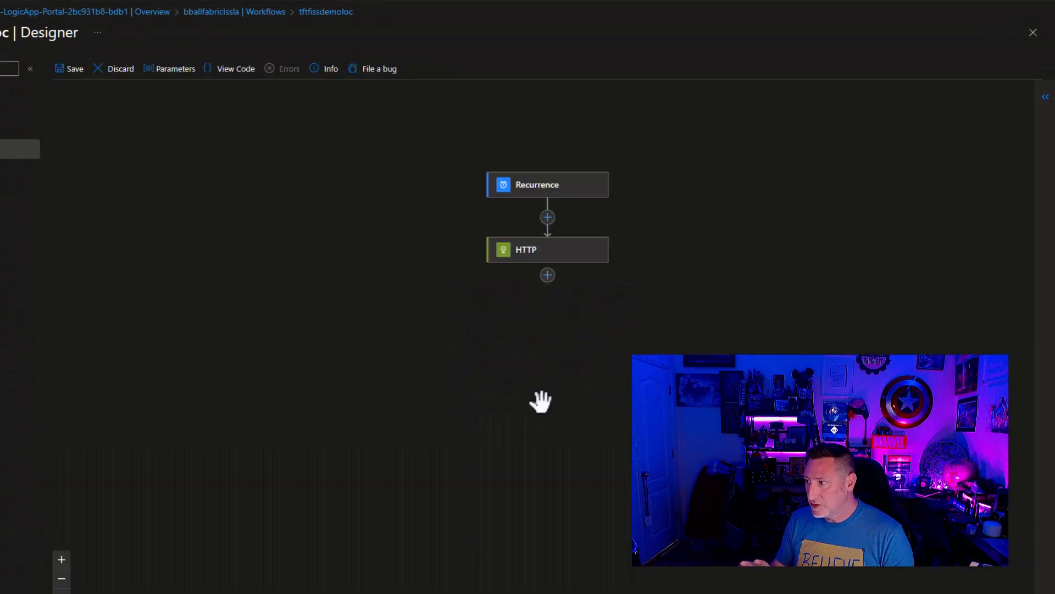
Add an Event Hubs Send event action after the HTTP step in tftfissdemoloc
click(547, 275)
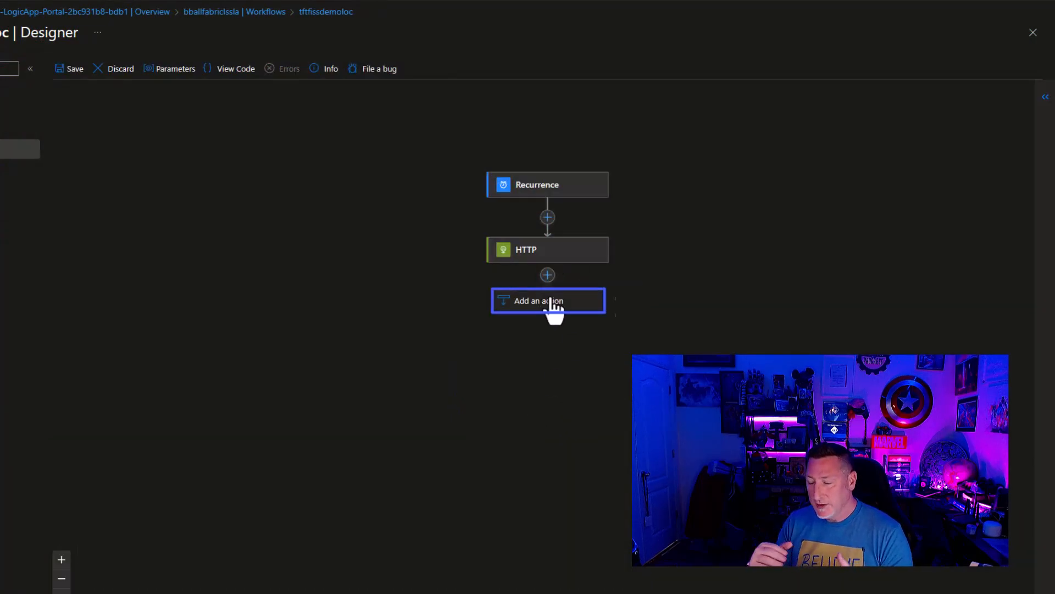
click(548, 300)
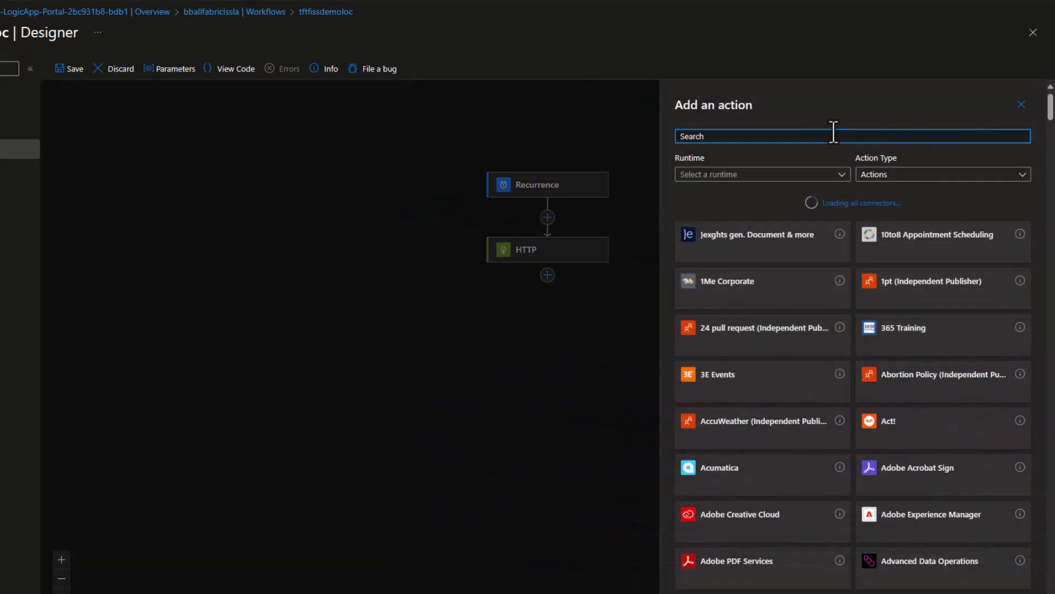
text(send event)
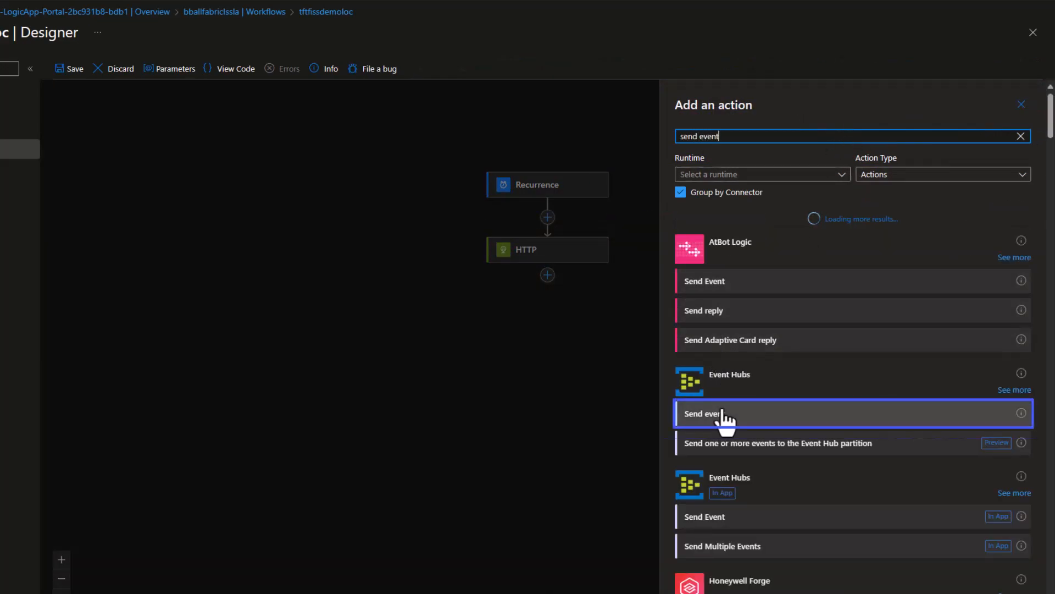
click(707, 414)
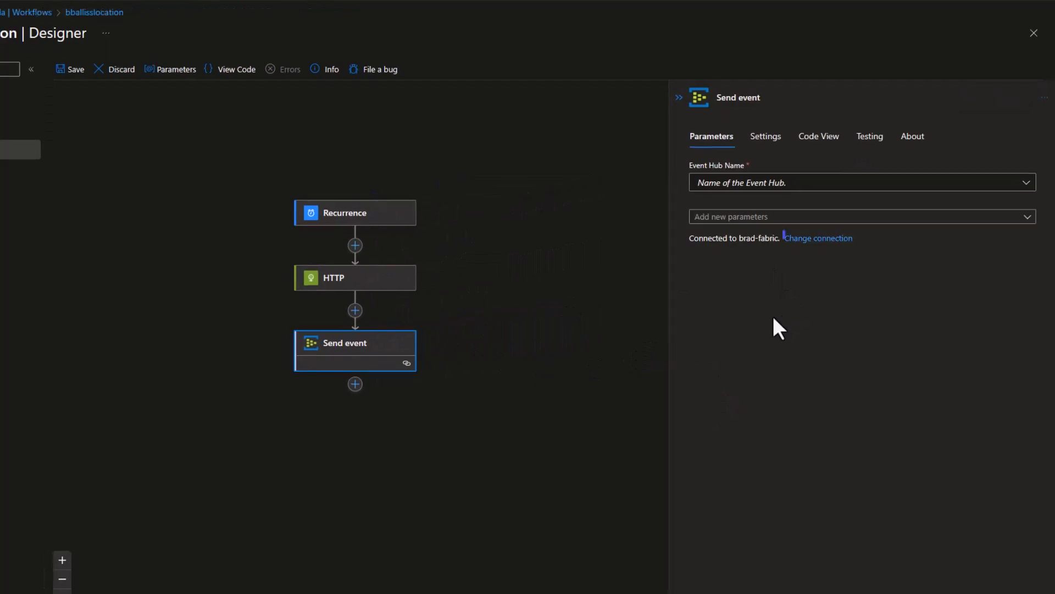
text(de)
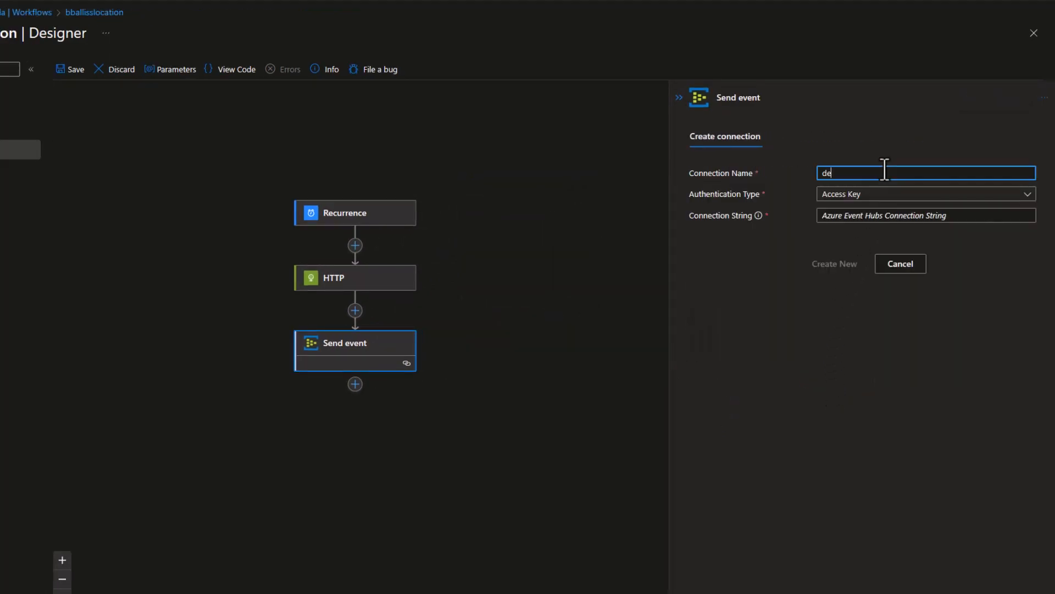
text(mon)
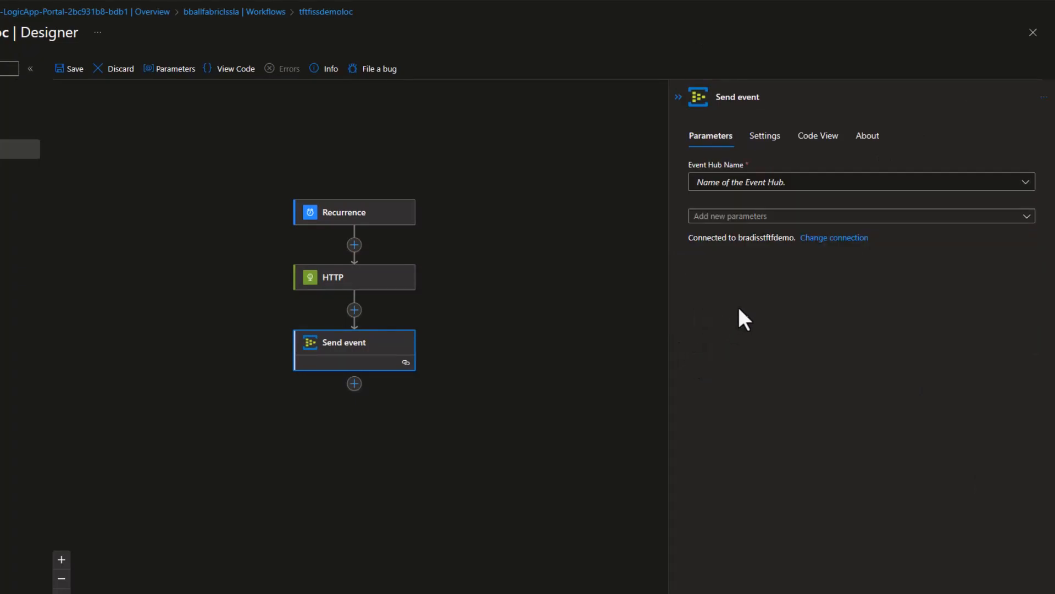
mouse_move(833, 237)
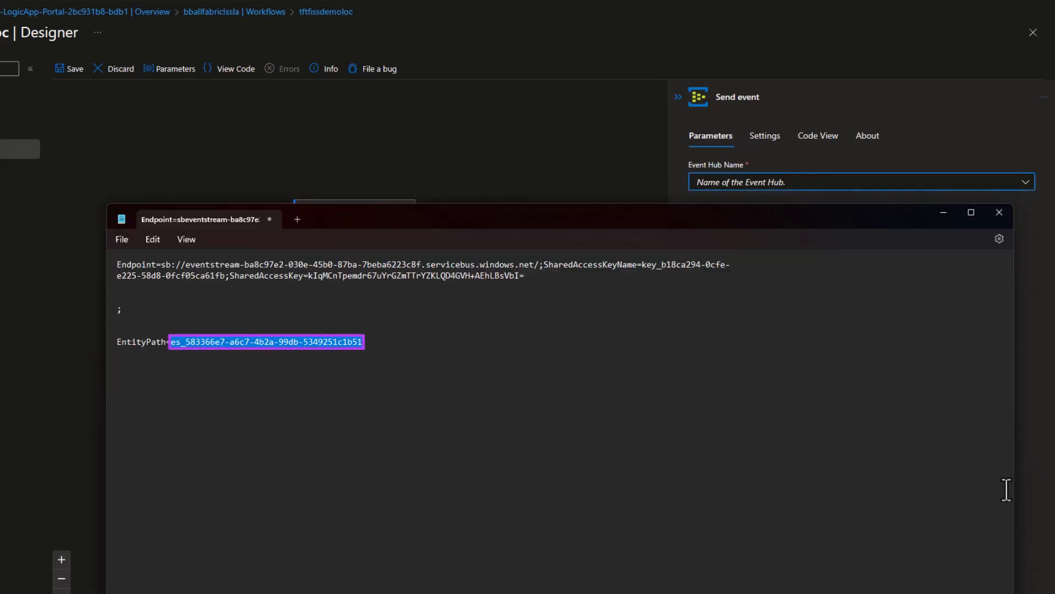
Set Event Hub Name es_583366e7-a6c7-4b2a-99db-5349251c1b51, add Content as HTTP Body, and save
click(999, 212)
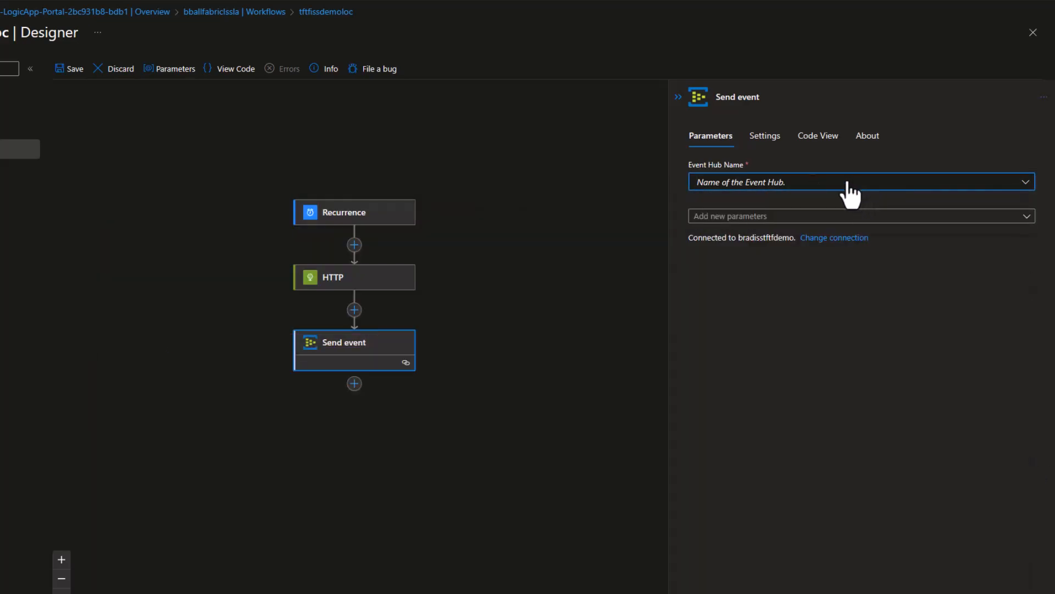
text(es_583366e7-a6c7-4b2a-99db-5349251c1b51)
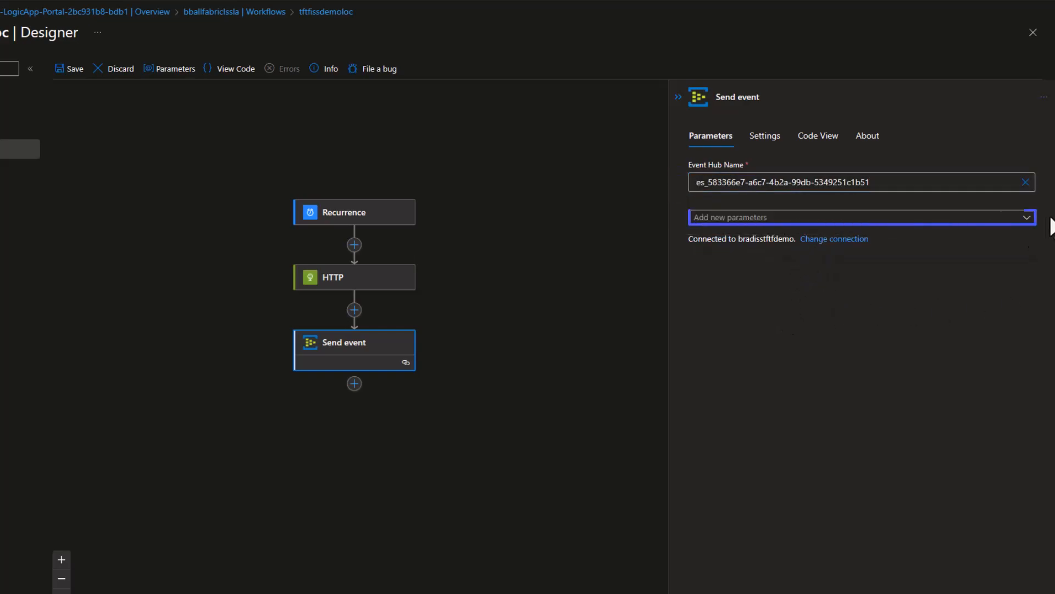
click(698, 257)
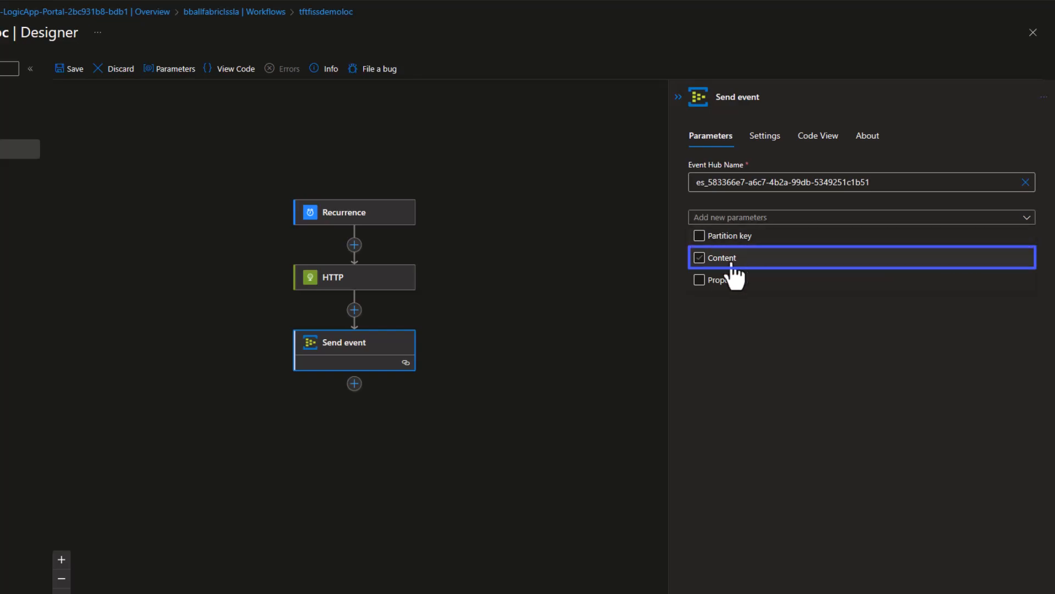
click(700, 257)
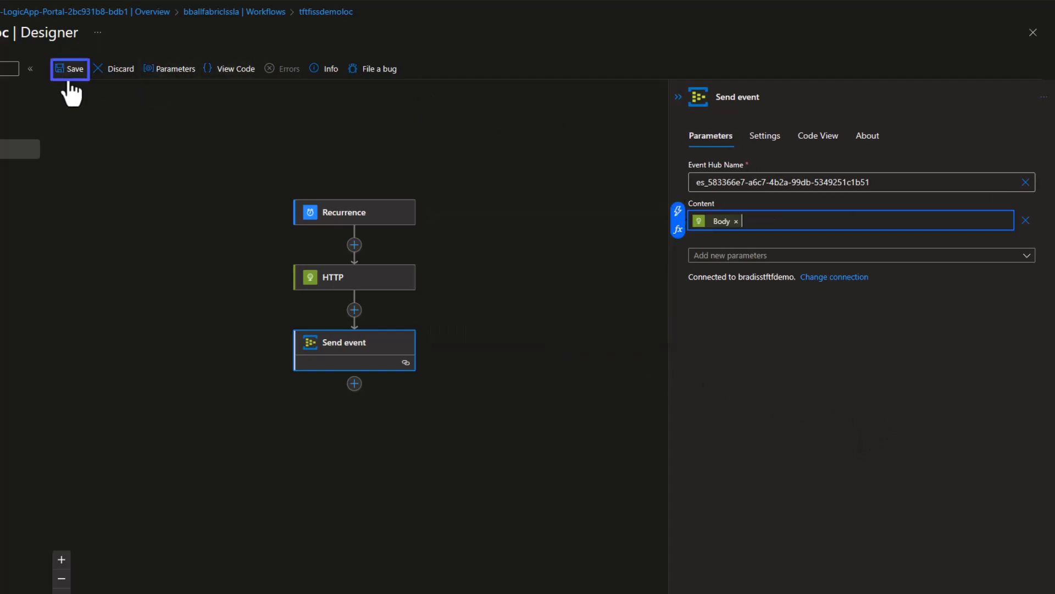
click(69, 68)
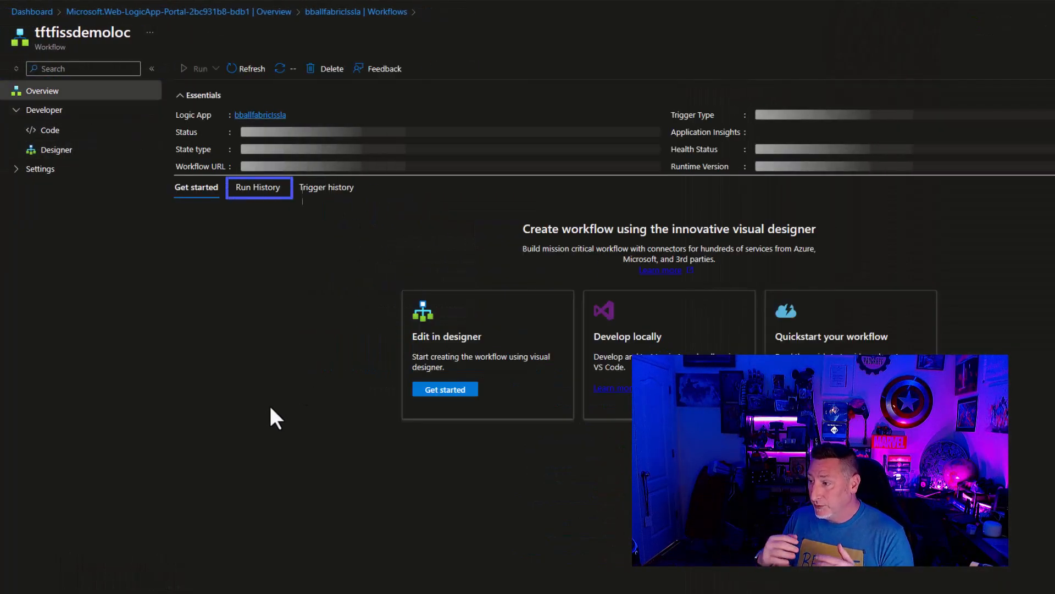
Verify two tftfissdemoloc runs succeeded in run history, then return to the Fabric eventstream
click(258, 188)
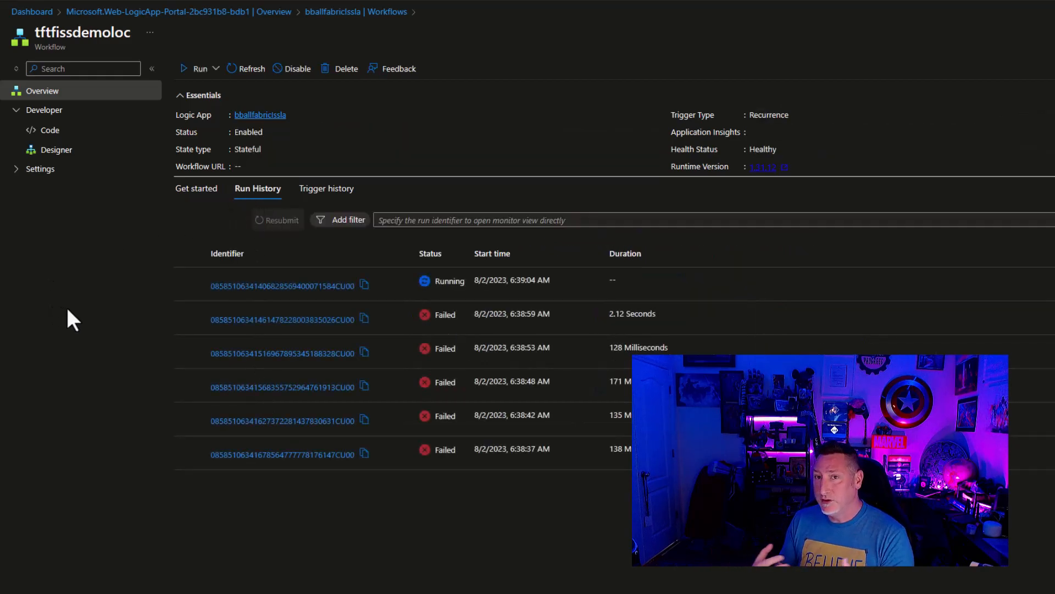
mouse_move(81, 323)
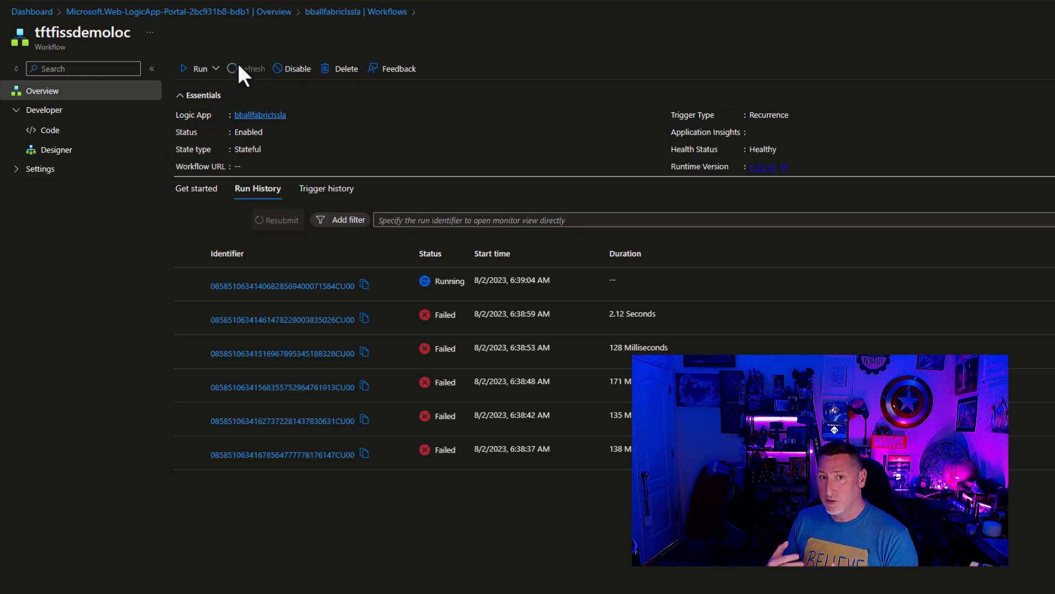
click(252, 68)
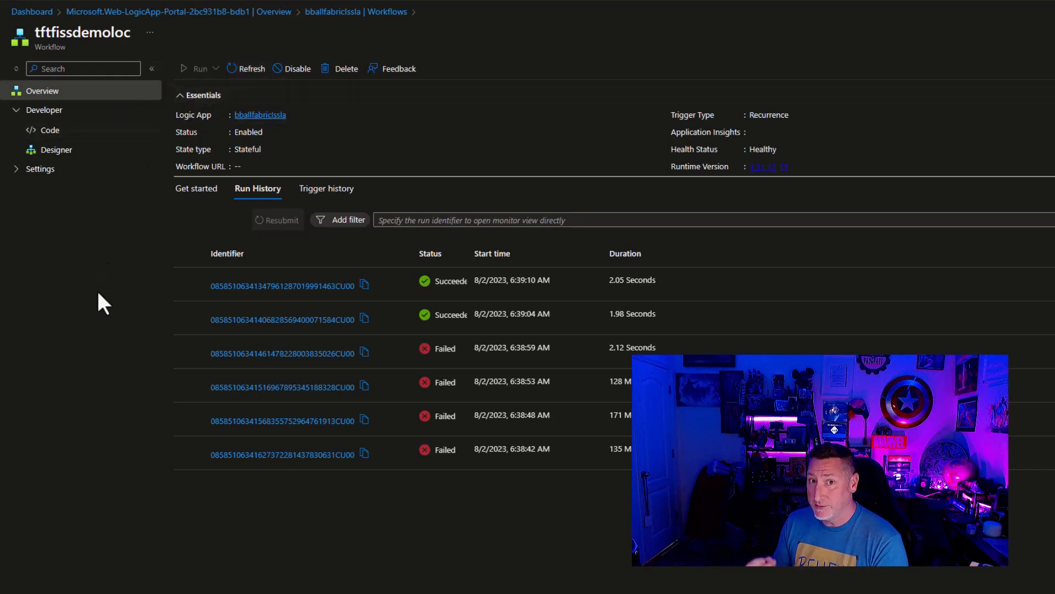
click(195, 68)
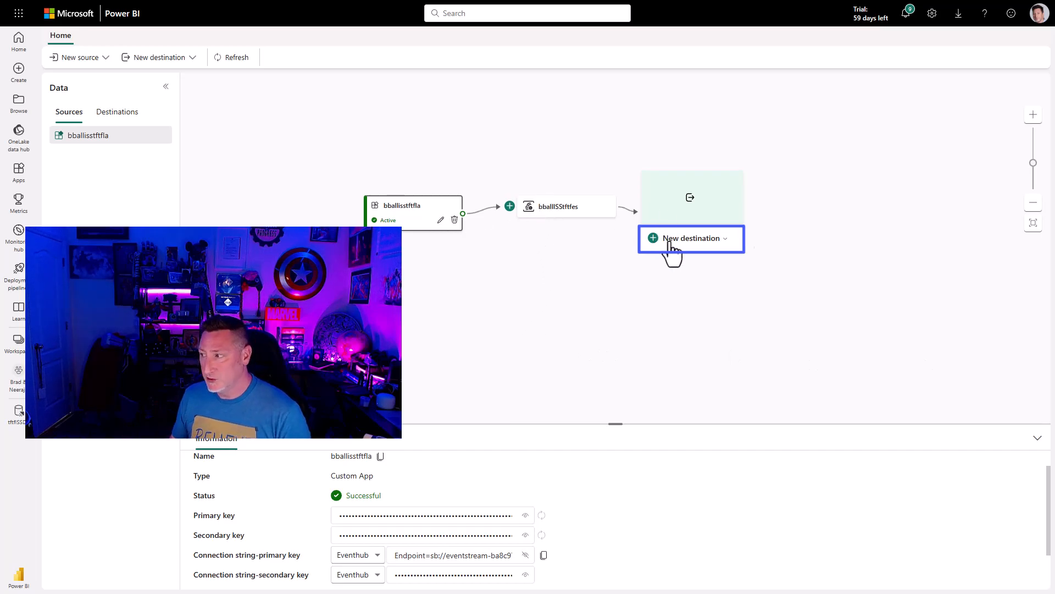
Add a KQL Database destination to the eventstream targeting the tftfISSDB database
click(689, 238)
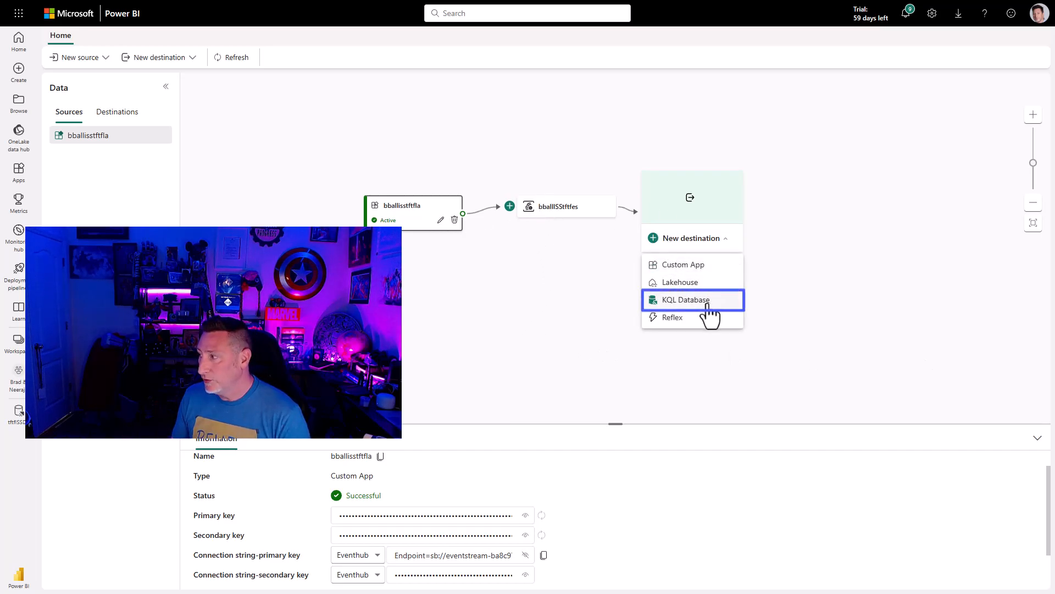
click(687, 300)
text(bballtftfdemoiss)
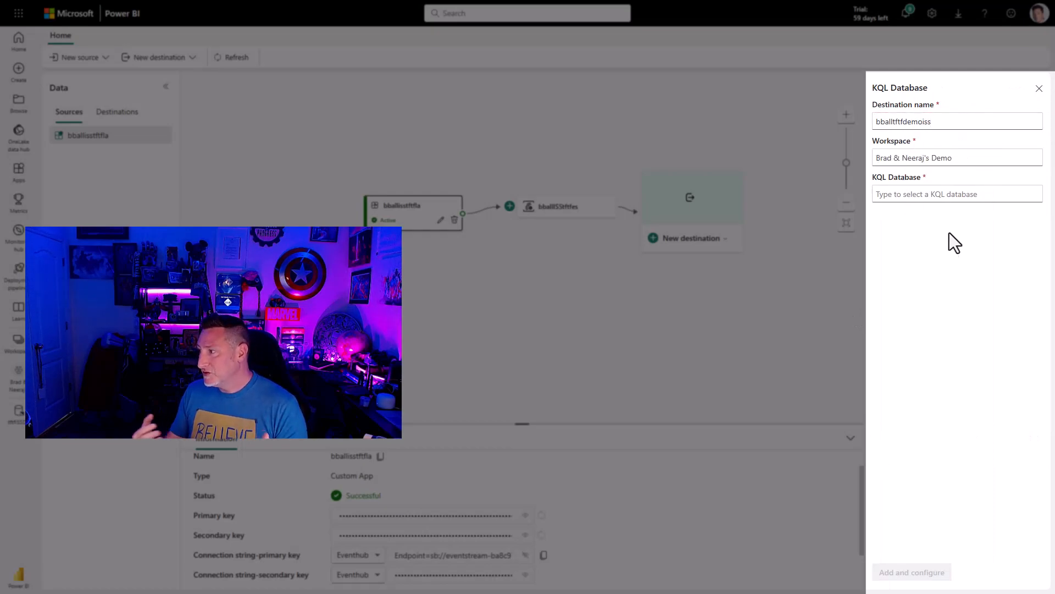
click(956, 194)
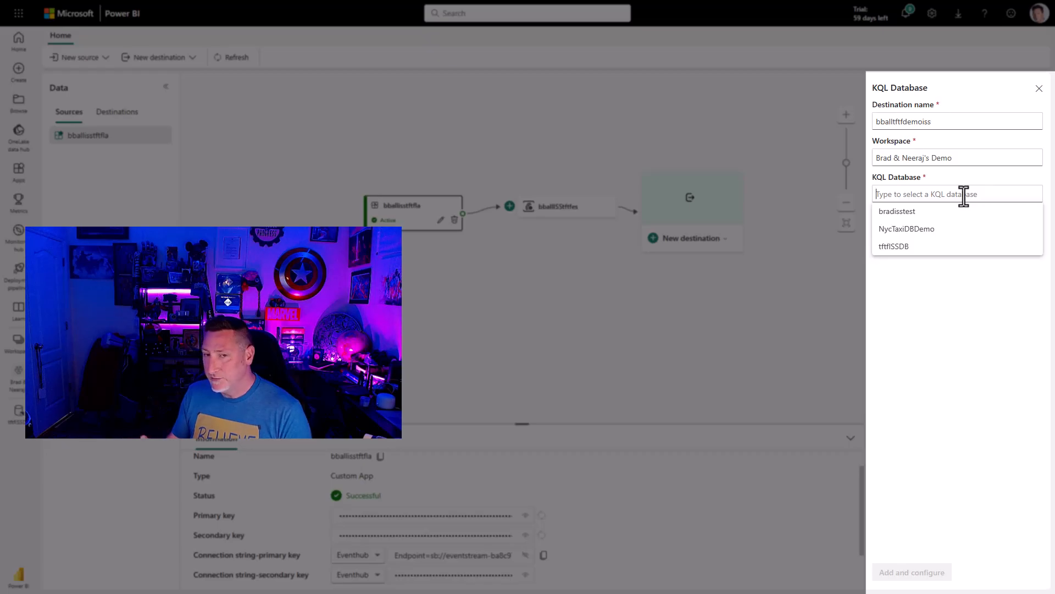
click(894, 246)
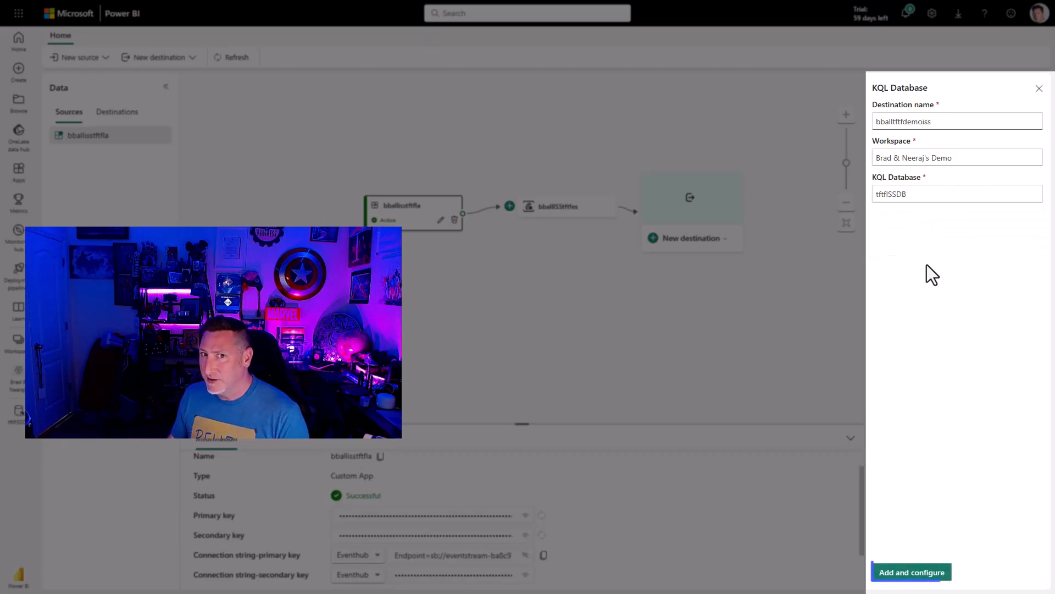
click(911, 572)
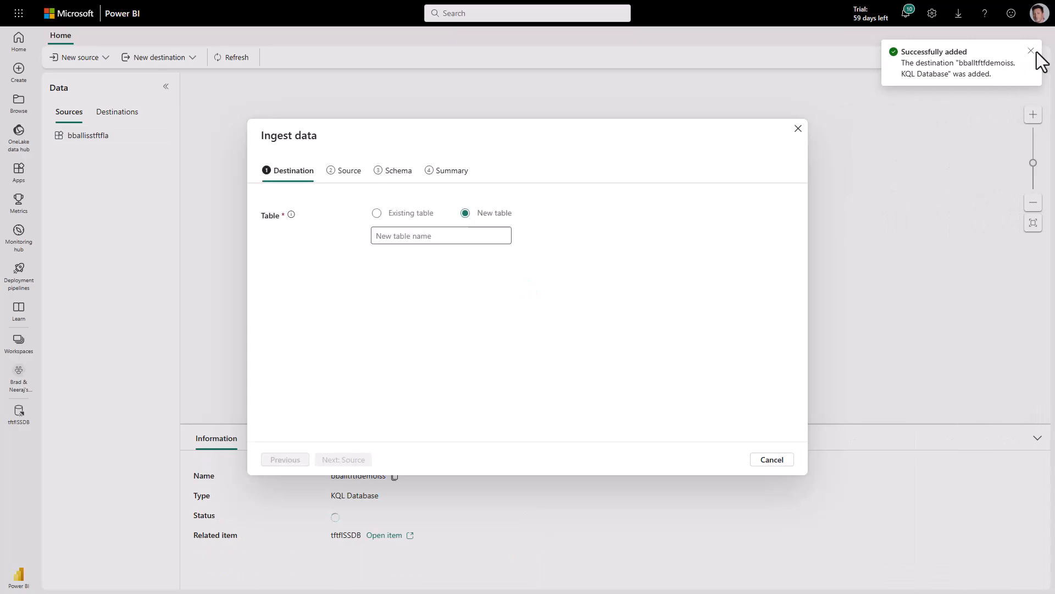
Ingest into a new Astronauts table with JSON data format and reach the summary
click(1031, 51)
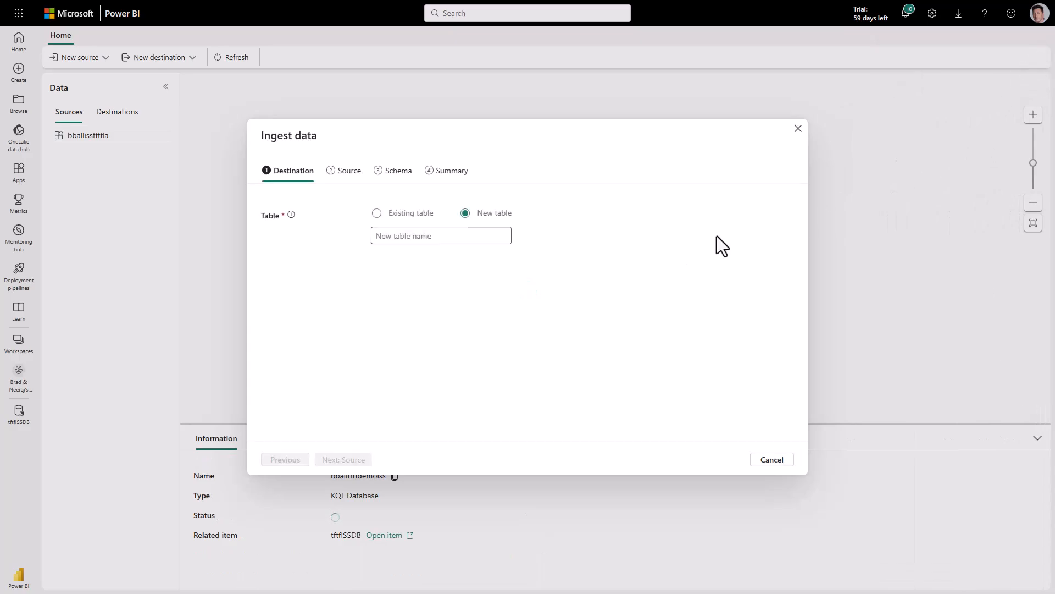
text(Astronauts)
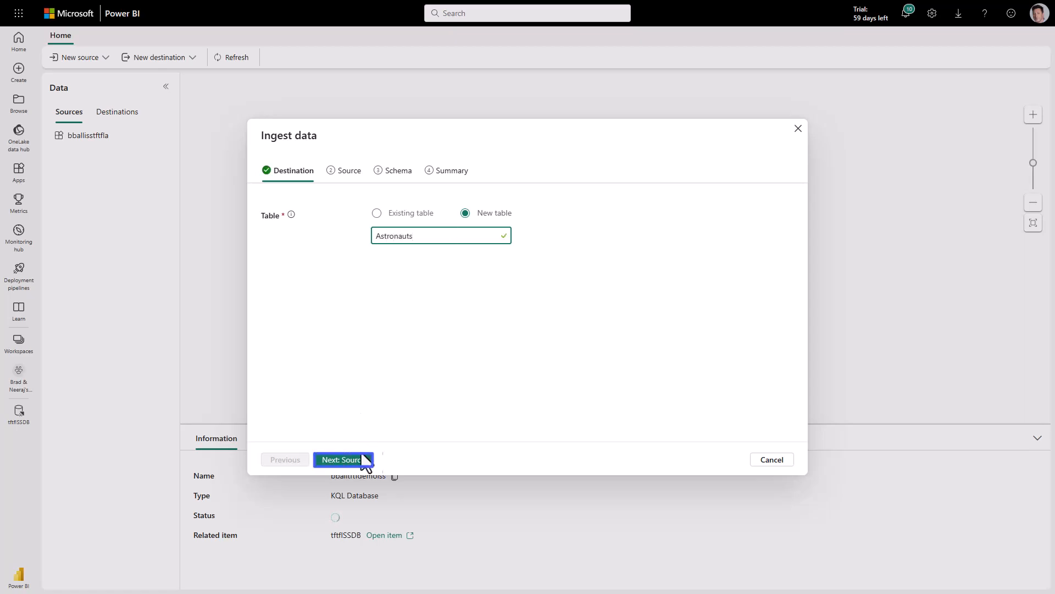
click(342, 459)
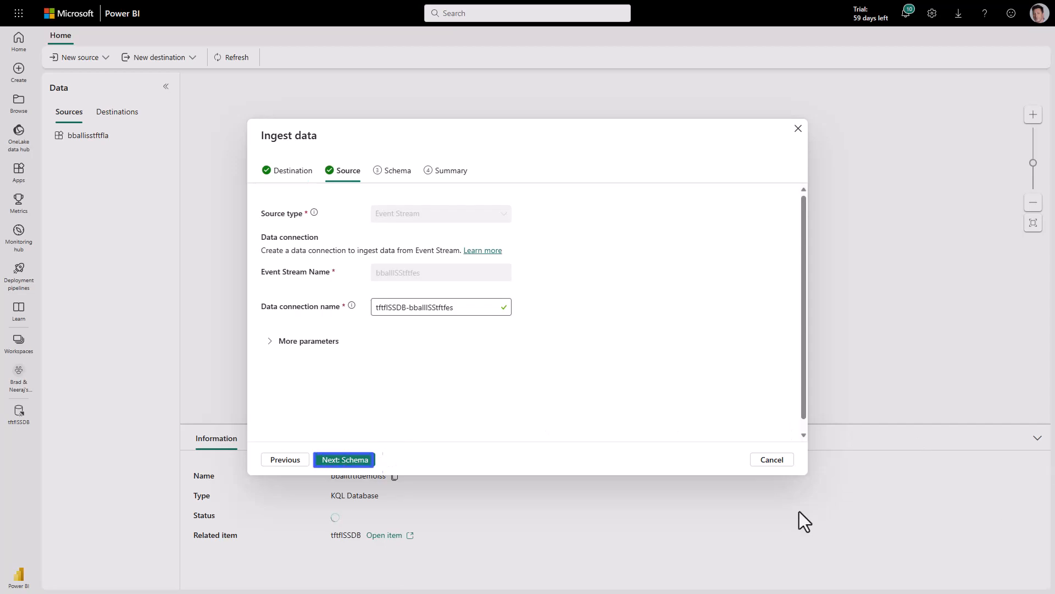
click(343, 459)
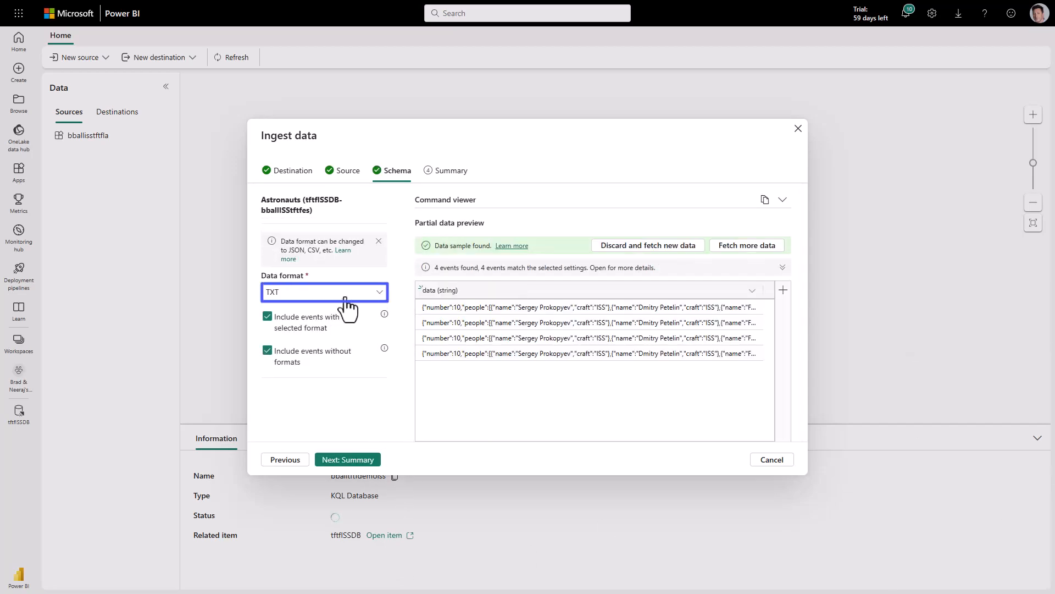
click(324, 292)
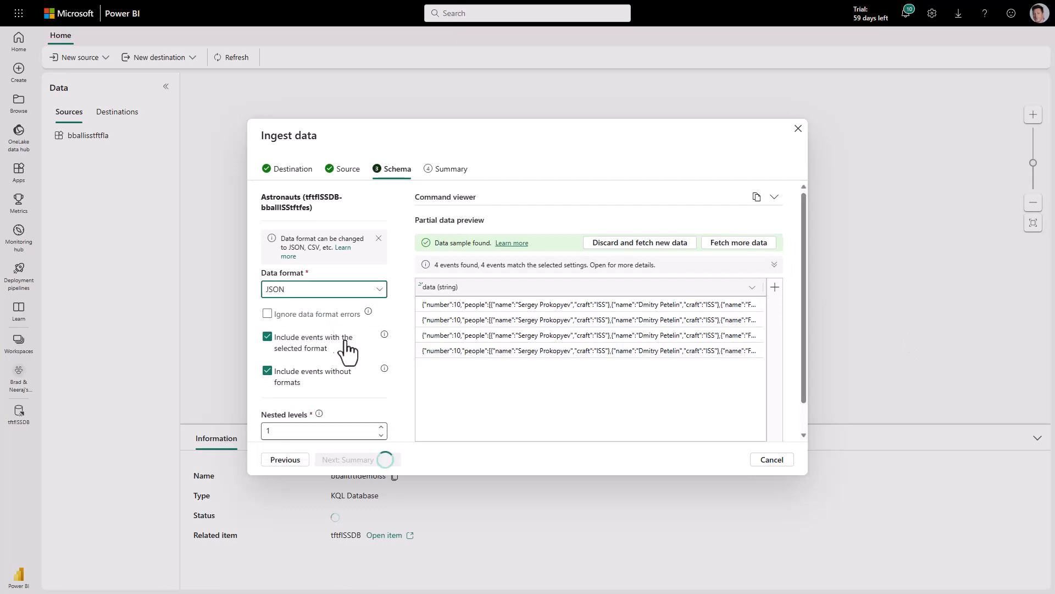
click(347, 459)
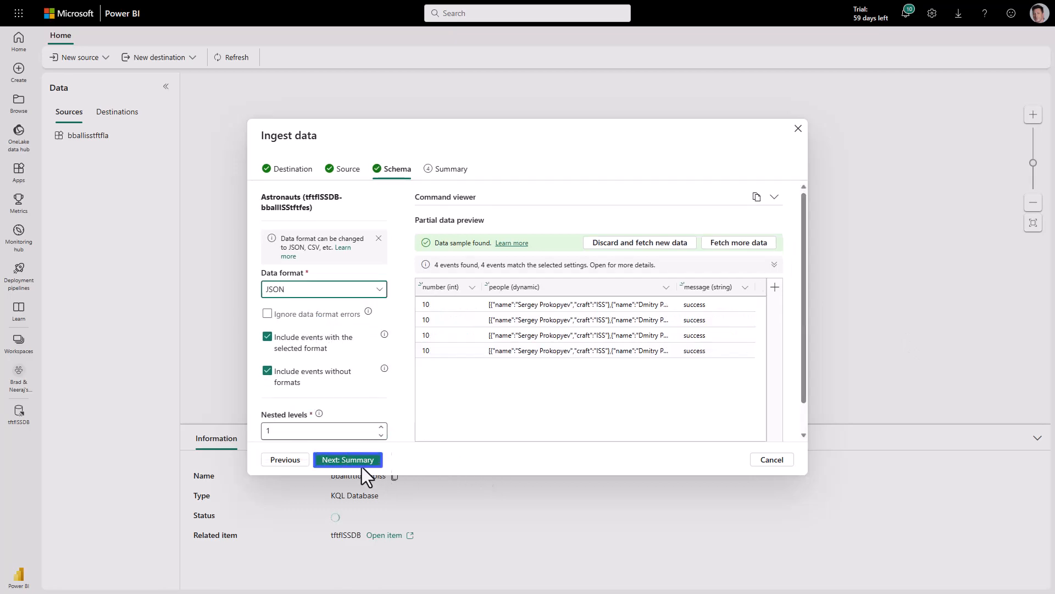
click(347, 460)
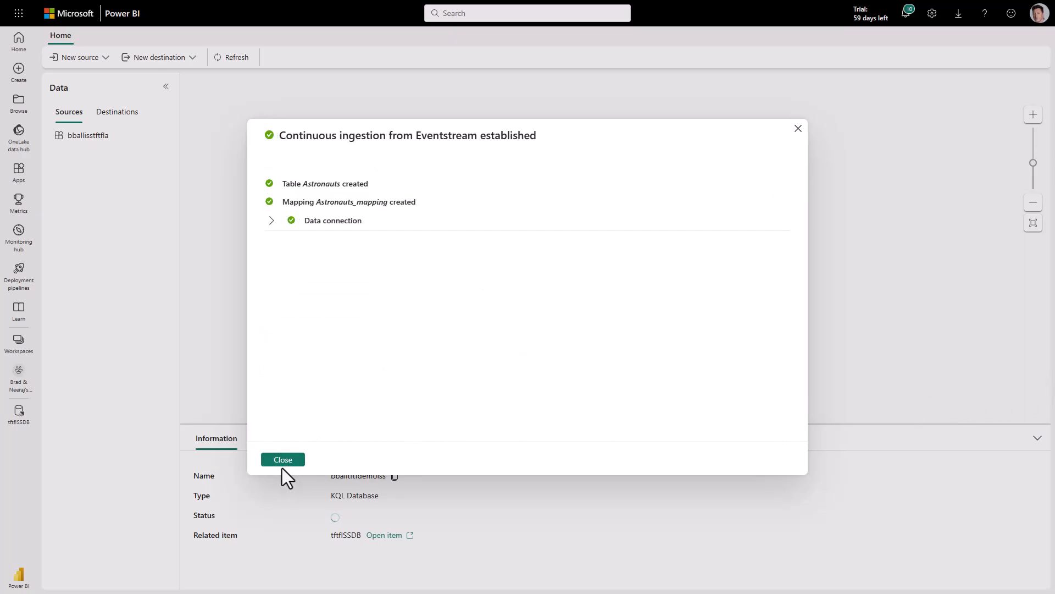
Close the ingestion summary and open the tftfISSDB KQL database overview
click(282, 459)
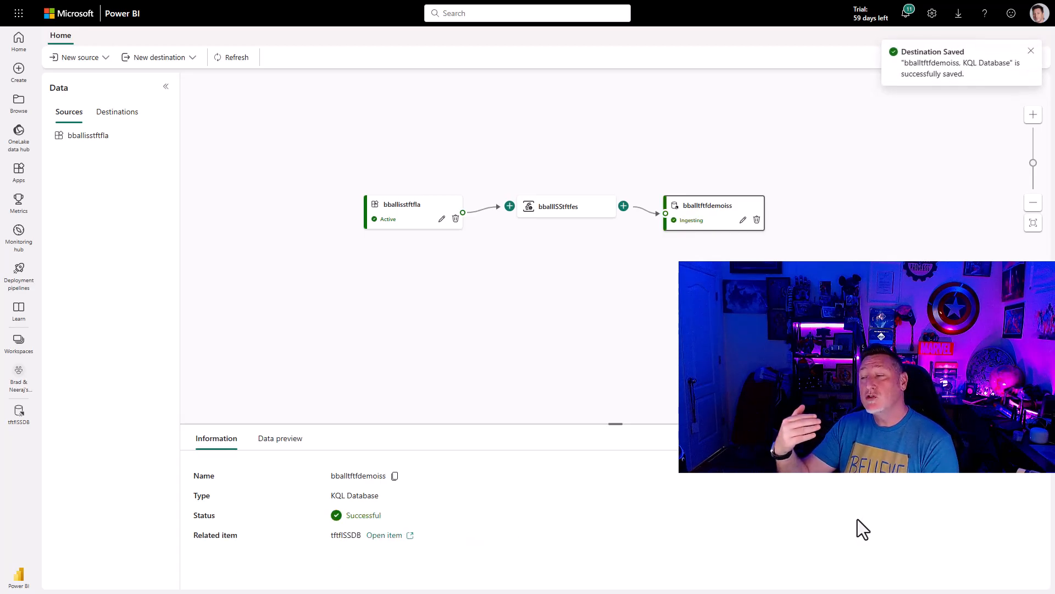
mouse_move(572, 482)
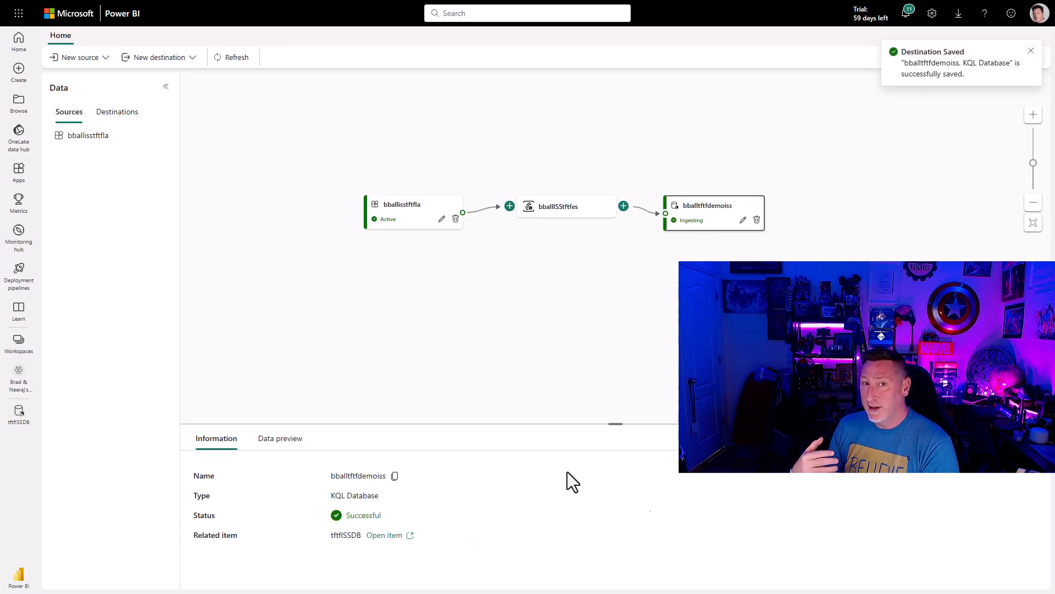
click(18, 414)
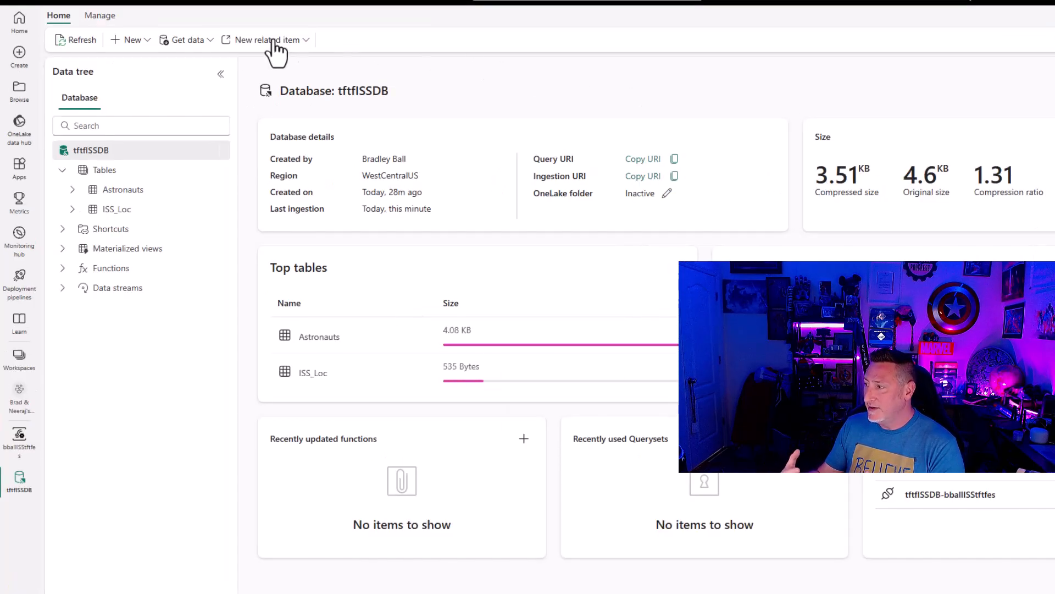
mouse_move(129, 484)
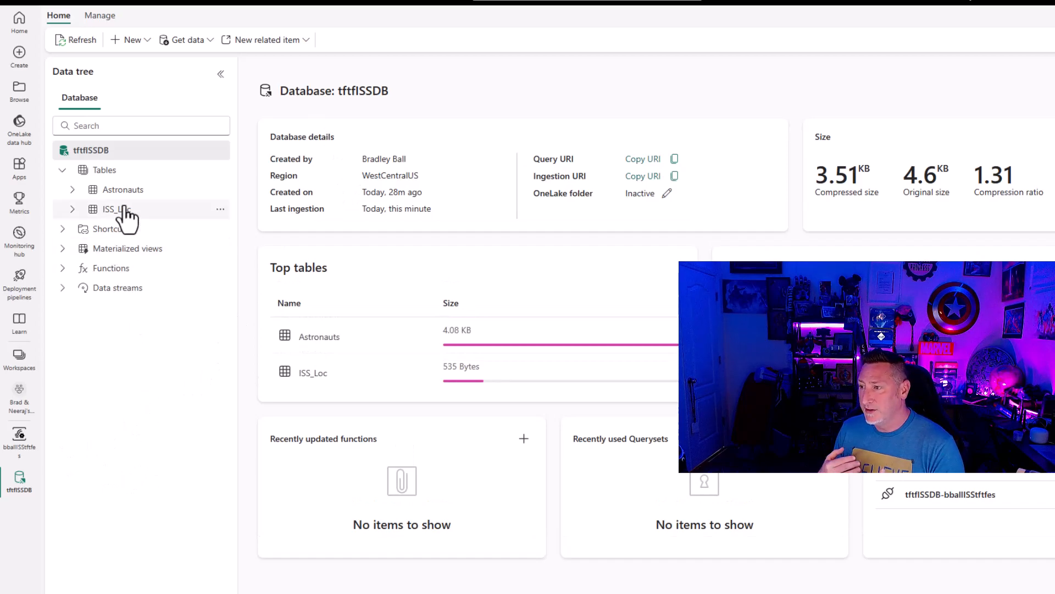
Select the ISS_Loc table to view its 11 rows and ISS_Loc_mapping
click(117, 209)
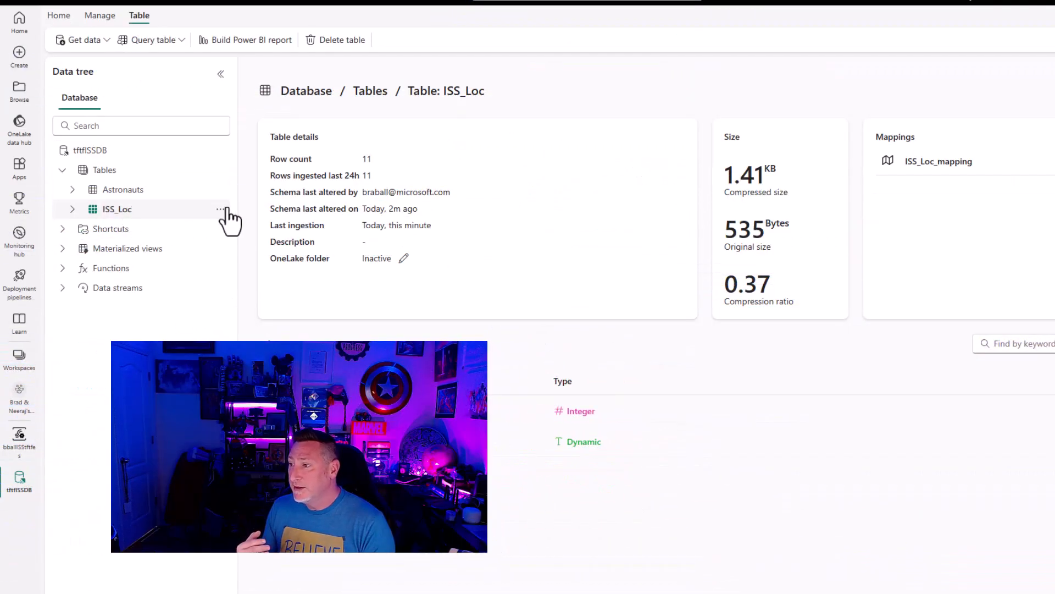